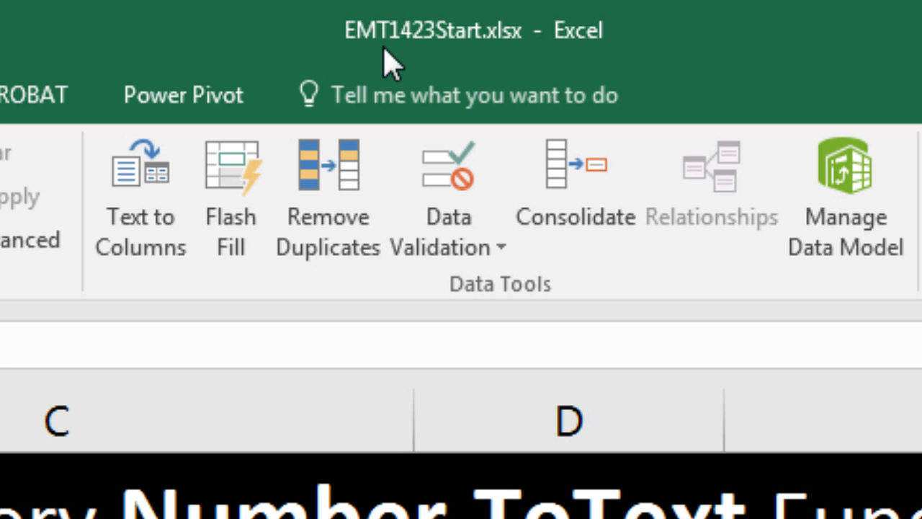
pyautogui.moveTo(473, 69)
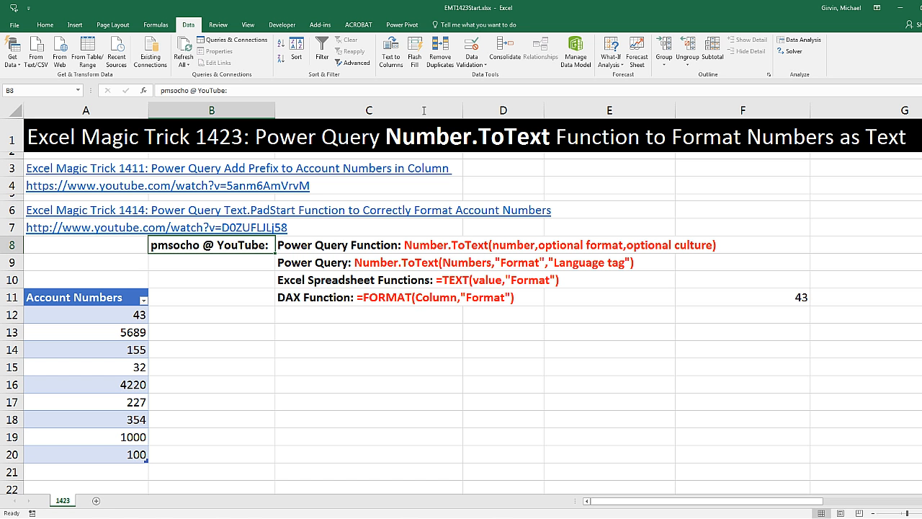
pyautogui.moveTo(251, 378)
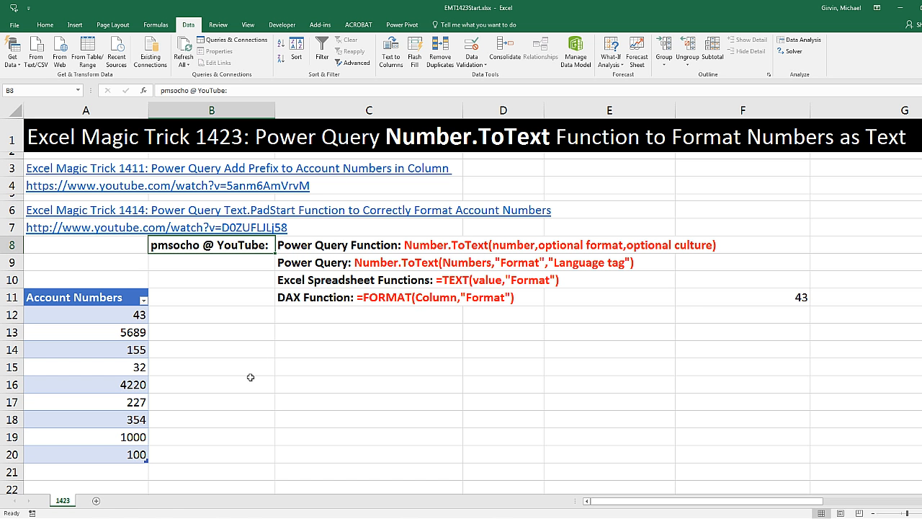
pyautogui.moveTo(283, 164)
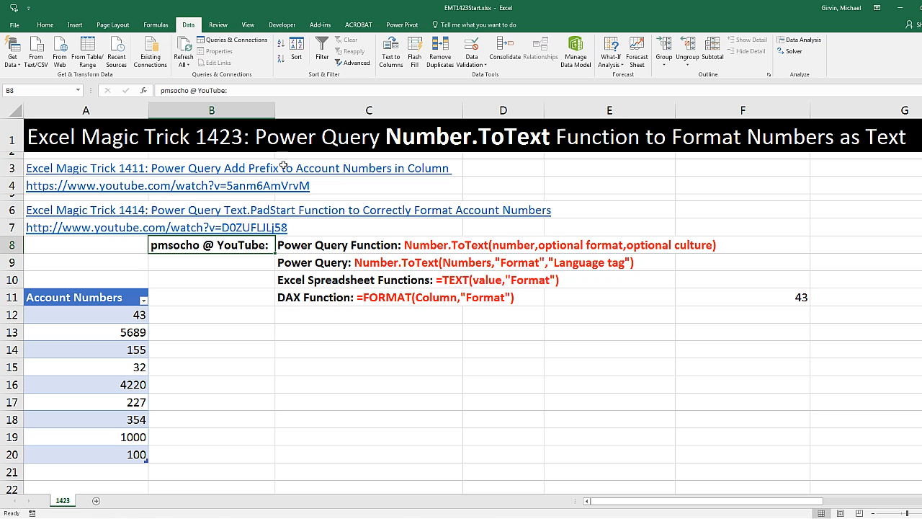
pyautogui.moveTo(389, 165)
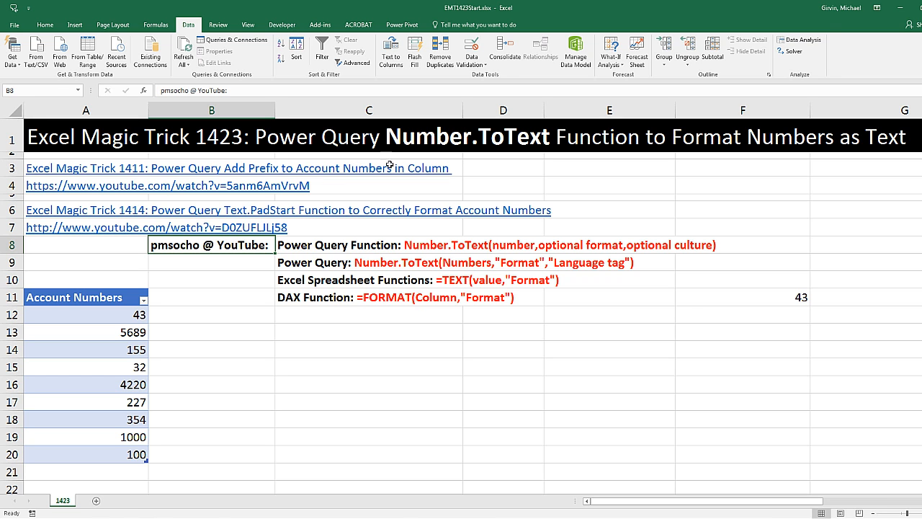
pyautogui.moveTo(615, 170)
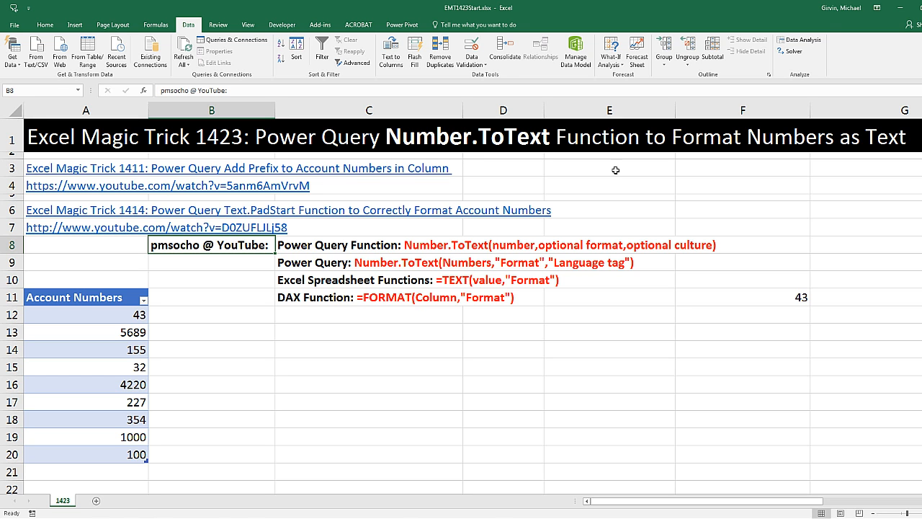
pyautogui.moveTo(796, 161)
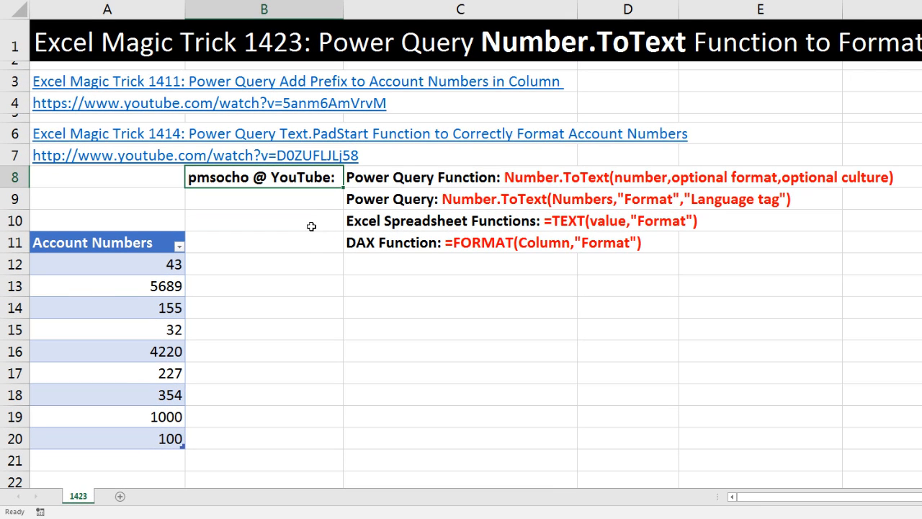
# Step: Scroll down to the format code table (D, E, F, G, N, P, R, X) and culture tags list
pyautogui.click(264, 220)
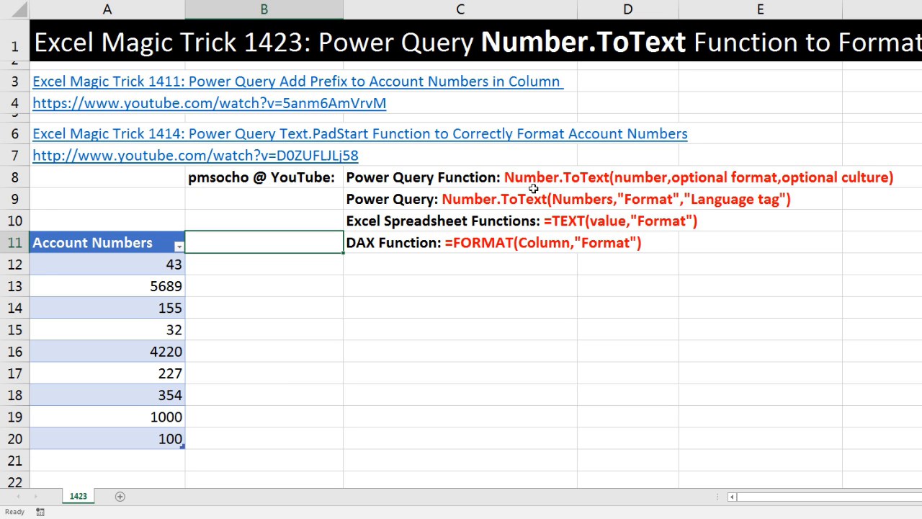
pyautogui.moveTo(530, 161)
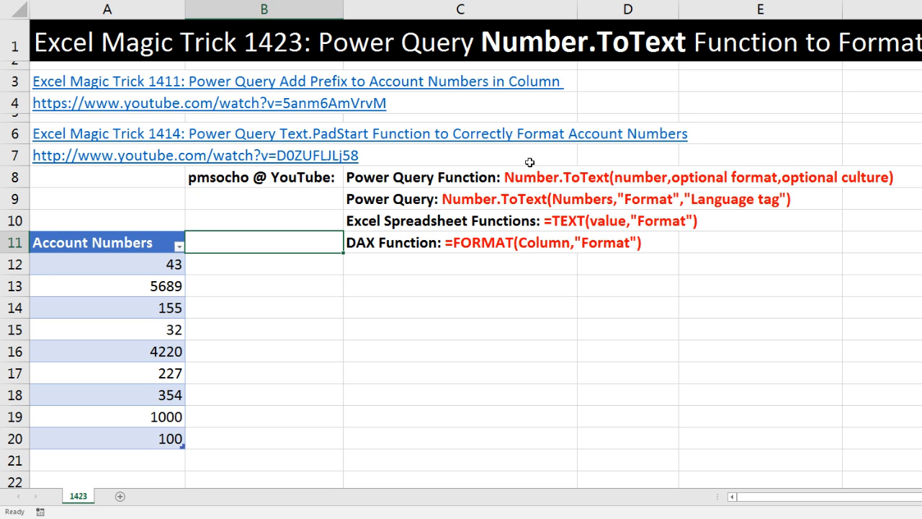
pyautogui.moveTo(591, 153)
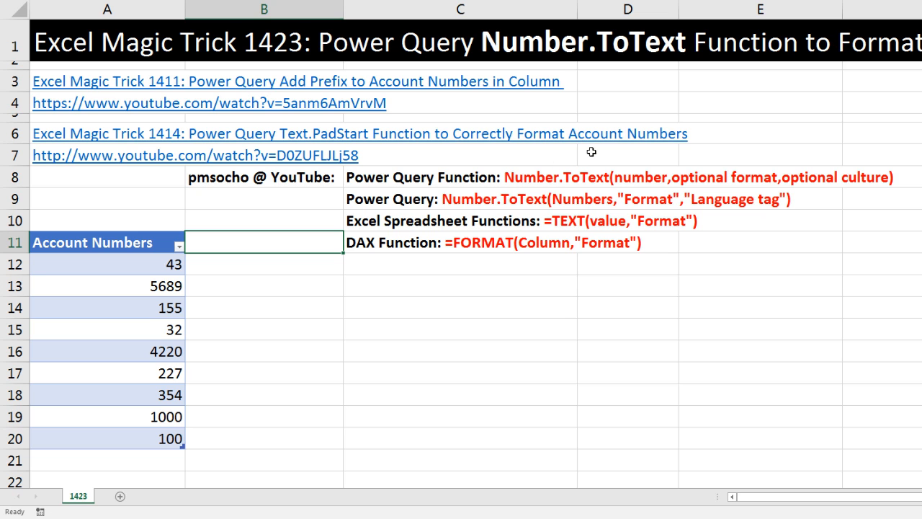
pyautogui.moveTo(320, 185)
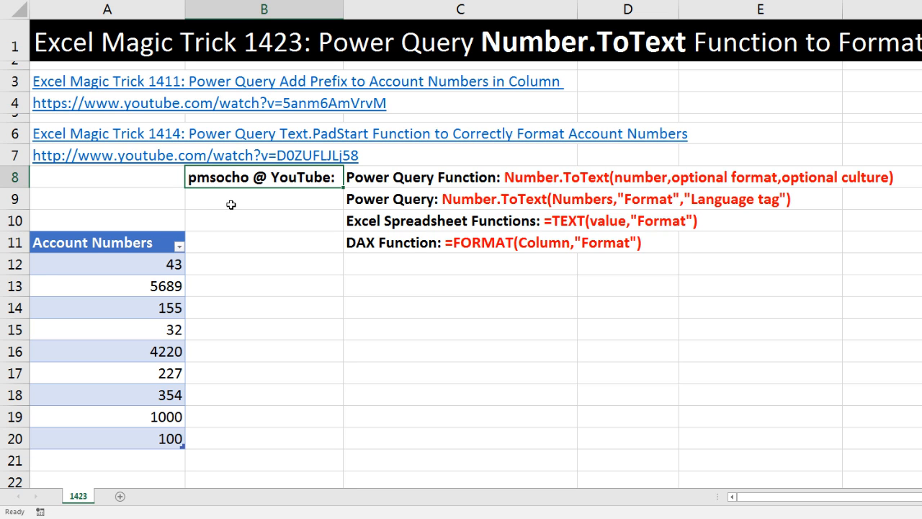
pyautogui.moveTo(533, 149)
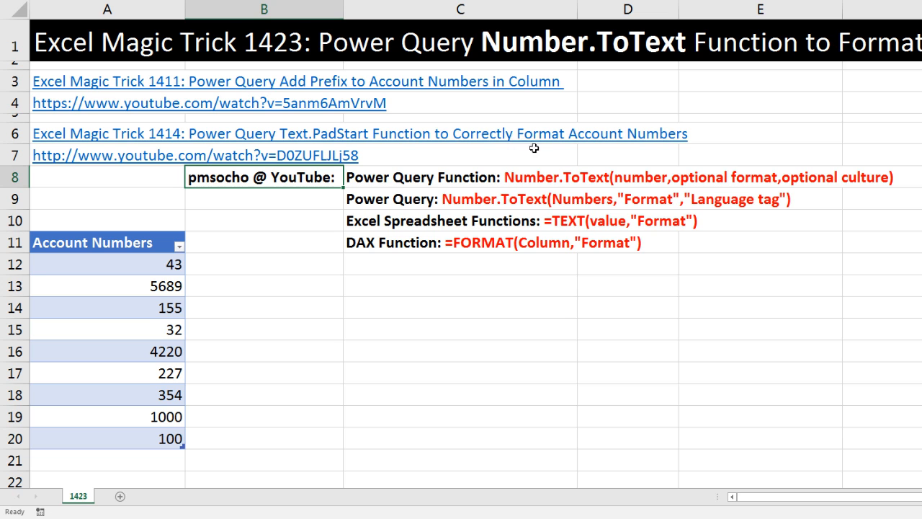
pyautogui.moveTo(585, 160)
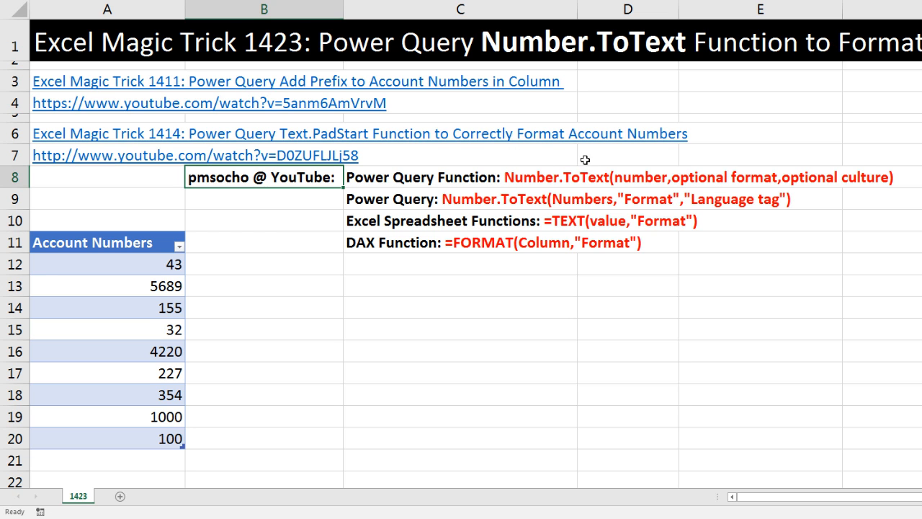
pyautogui.moveTo(640, 162)
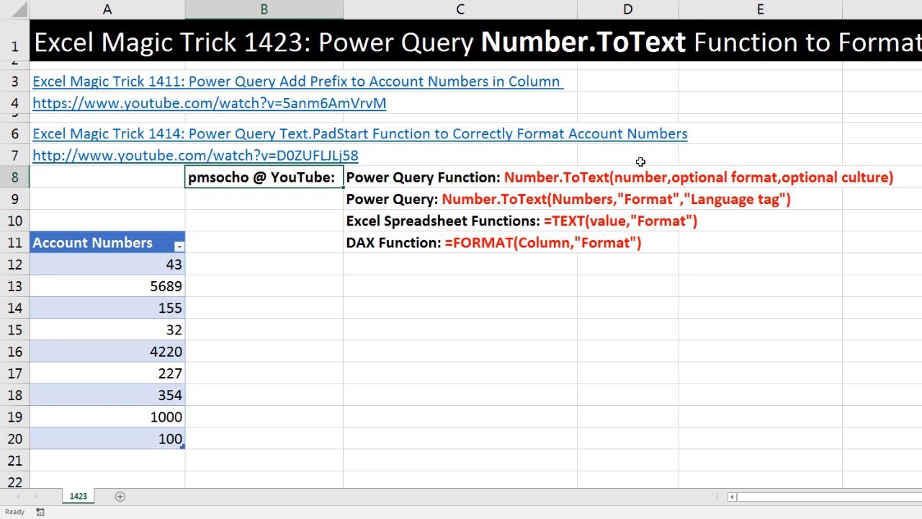
pyautogui.moveTo(657, 162)
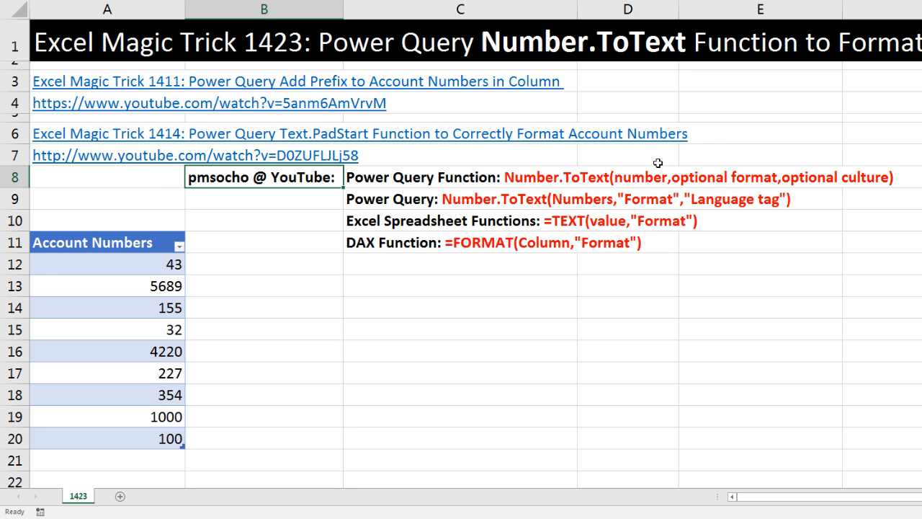
pyautogui.moveTo(723, 167)
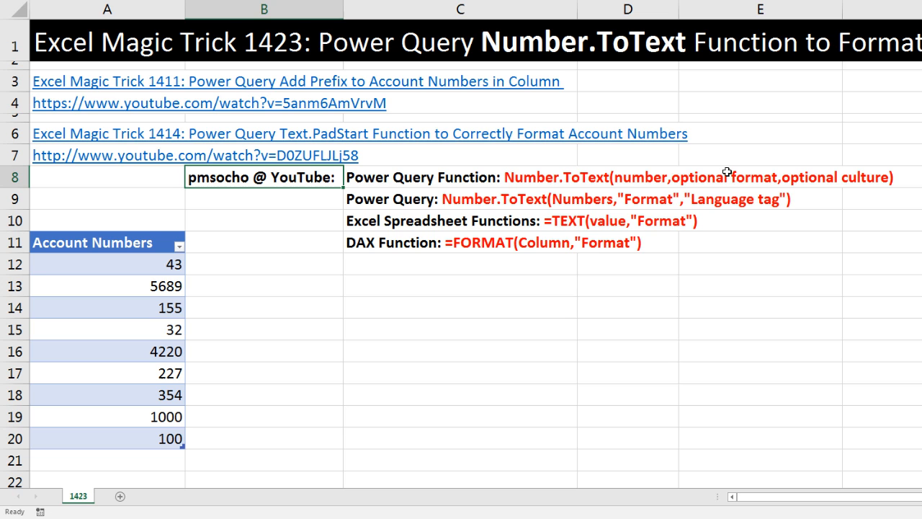
pyautogui.moveTo(801, 150)
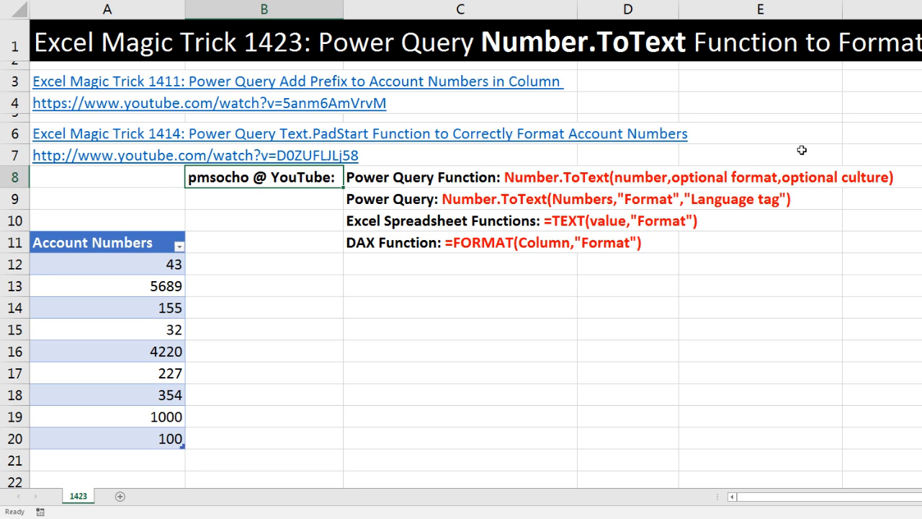
pyautogui.moveTo(834, 133)
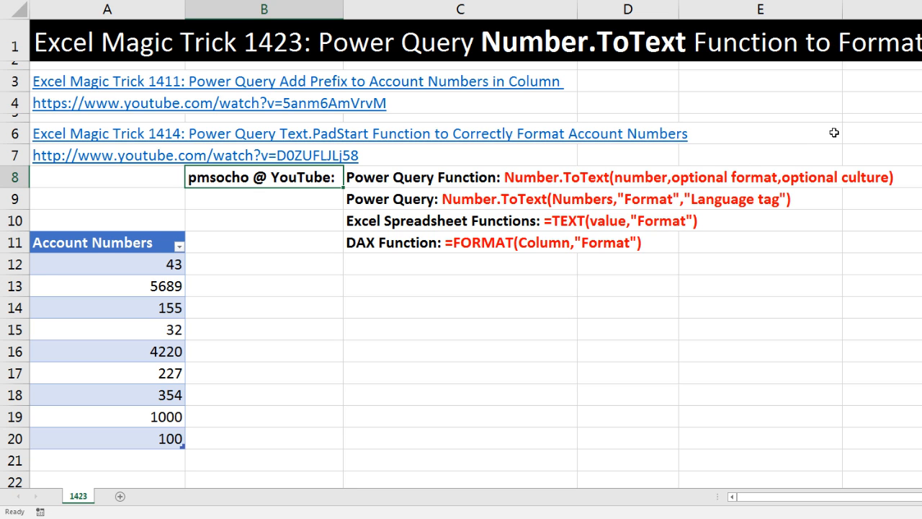
pyautogui.moveTo(813, 143)
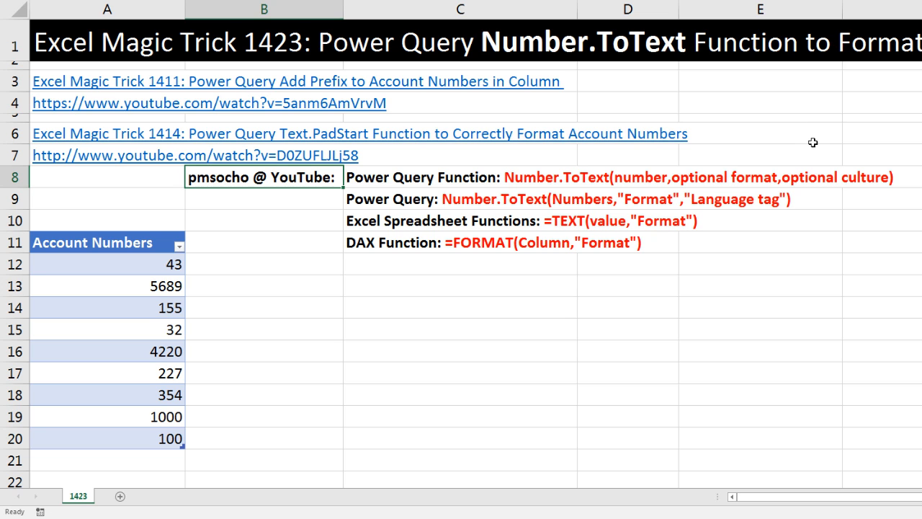
pyautogui.moveTo(818, 135)
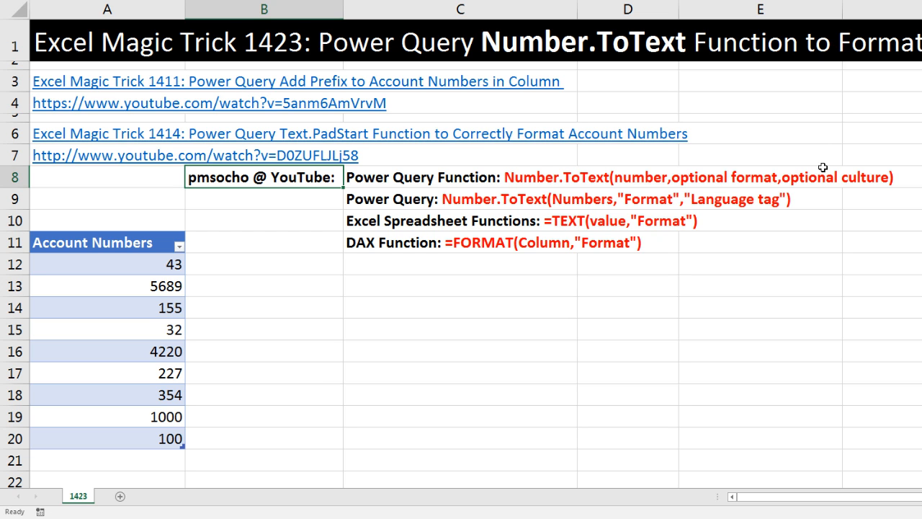
pyautogui.moveTo(818, 178)
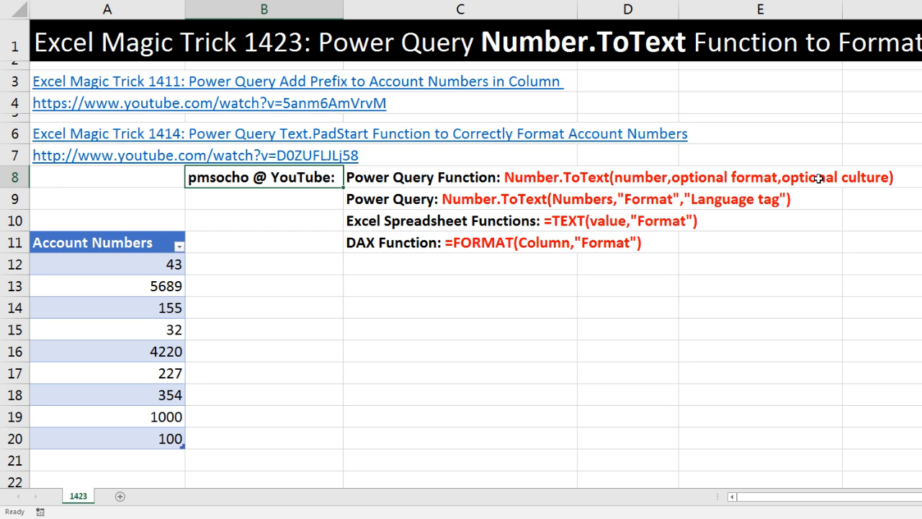
pyautogui.moveTo(496, 227)
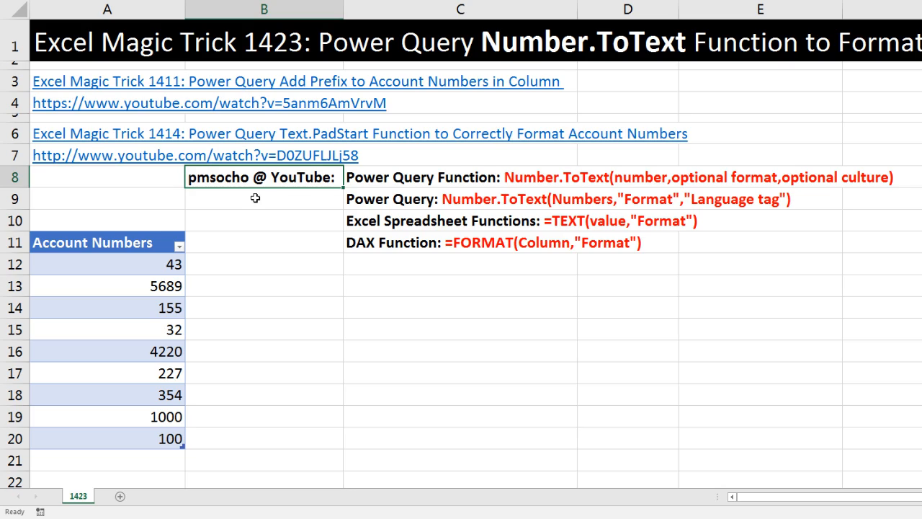
pyautogui.scroll(-3)
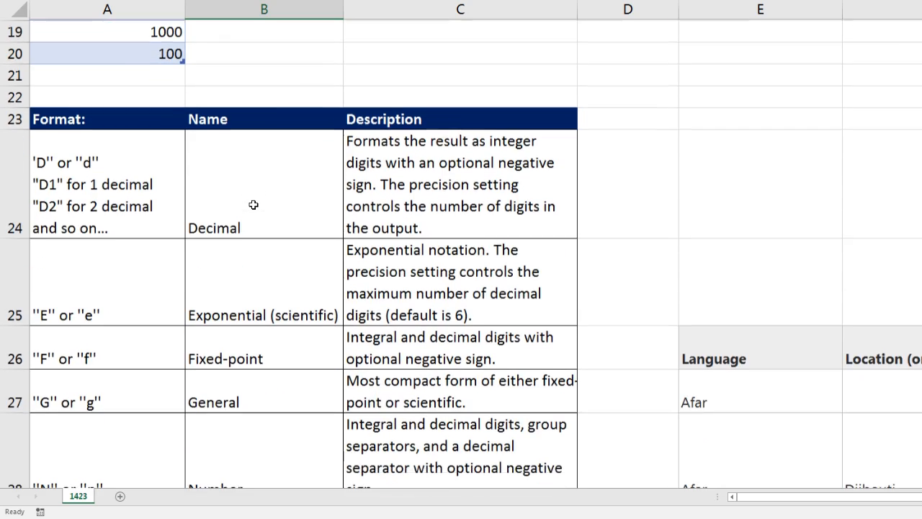
pyautogui.scroll(-3)
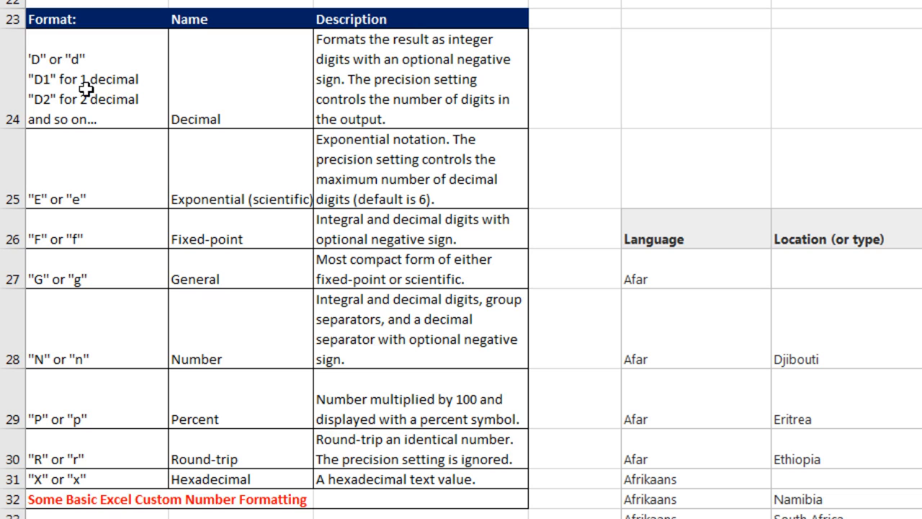
pyautogui.moveTo(50, 106)
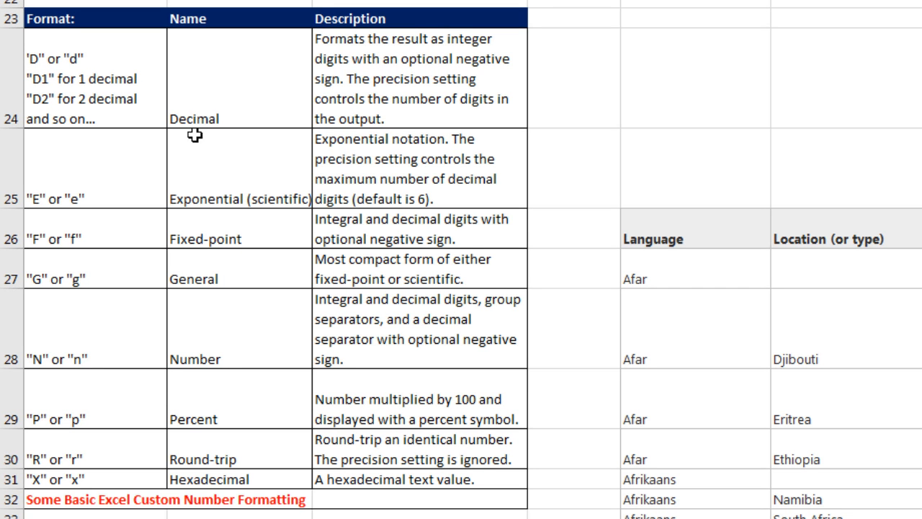
pyautogui.moveTo(34, 87)
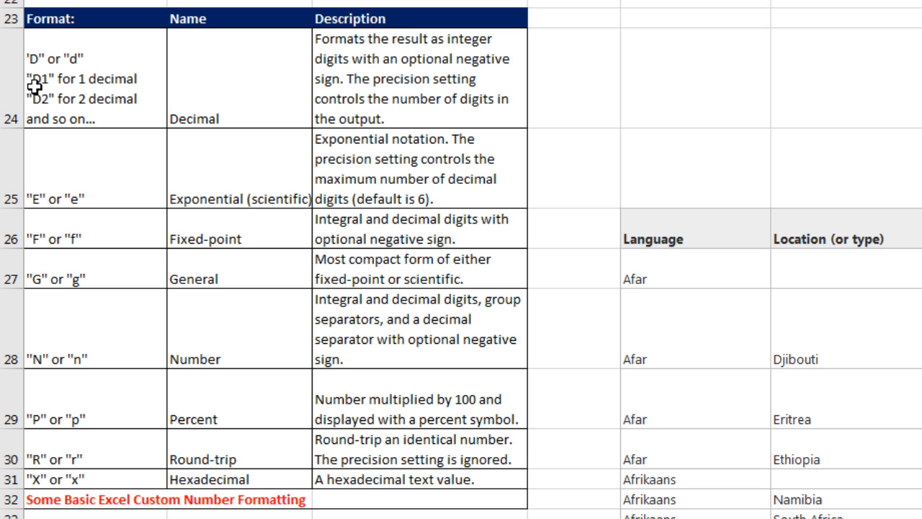
pyautogui.moveTo(204, 137)
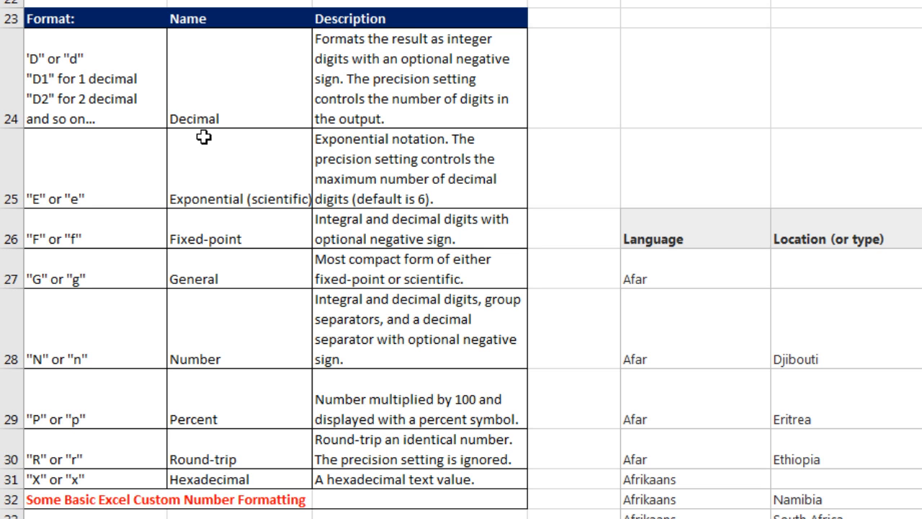
pyautogui.moveTo(43, 118)
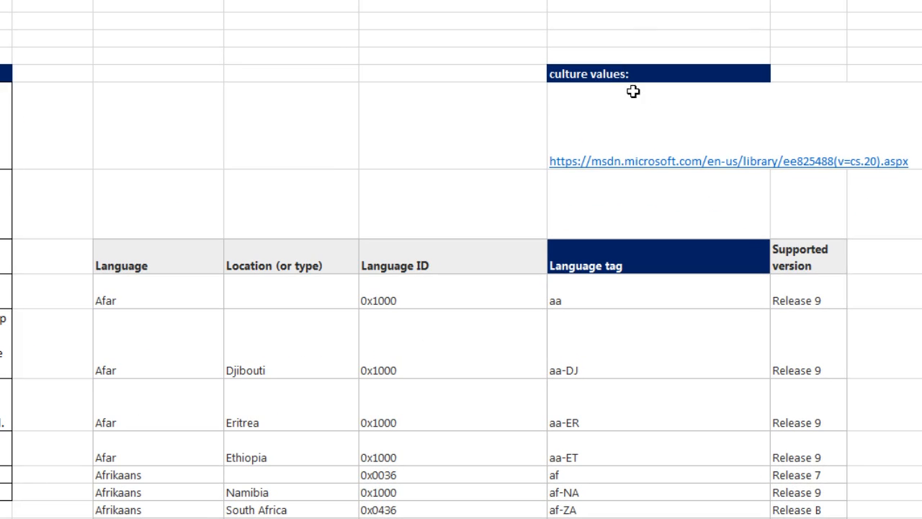
pyautogui.click(657, 72)
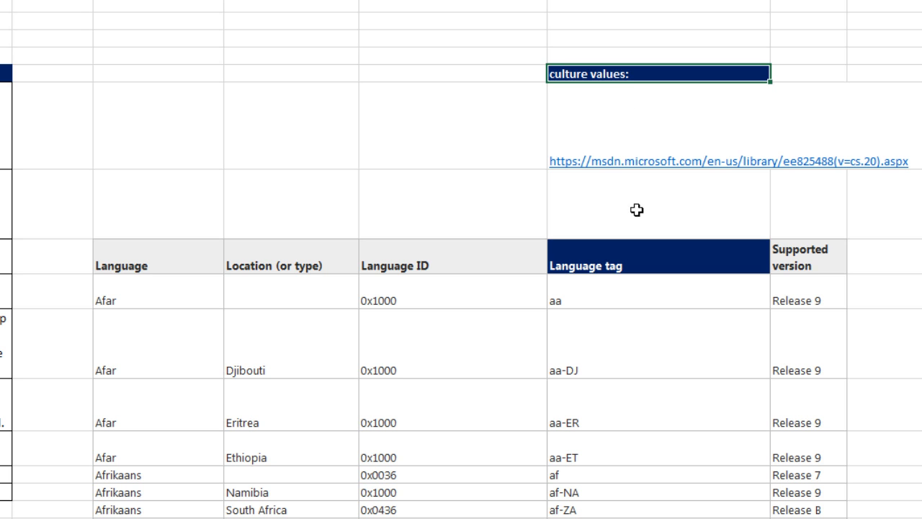
pyautogui.scroll(-3)
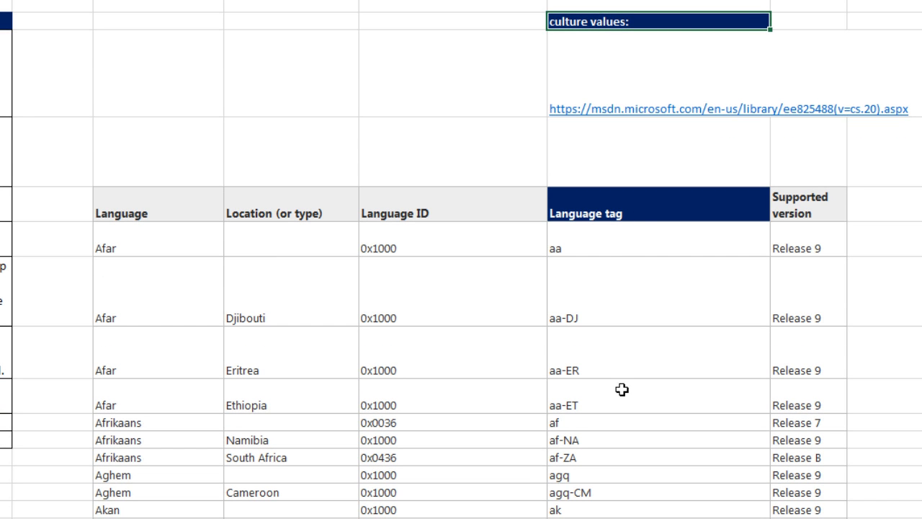
pyautogui.scroll(-3)
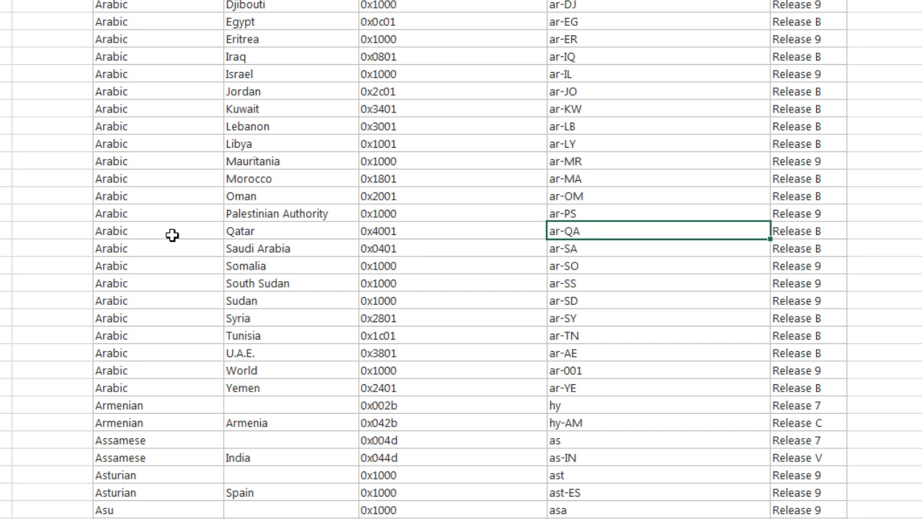
pyautogui.click(113, 231)
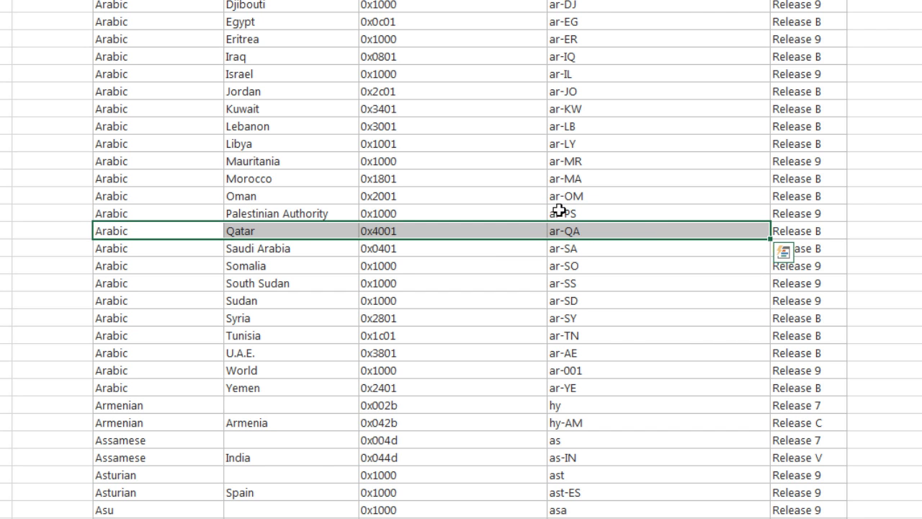
pyautogui.scroll(-3)
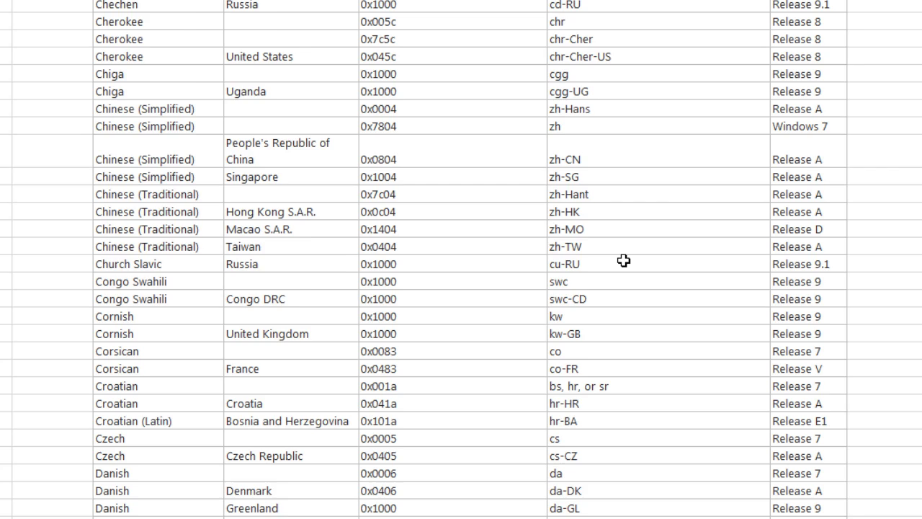
pyautogui.scroll(-3)
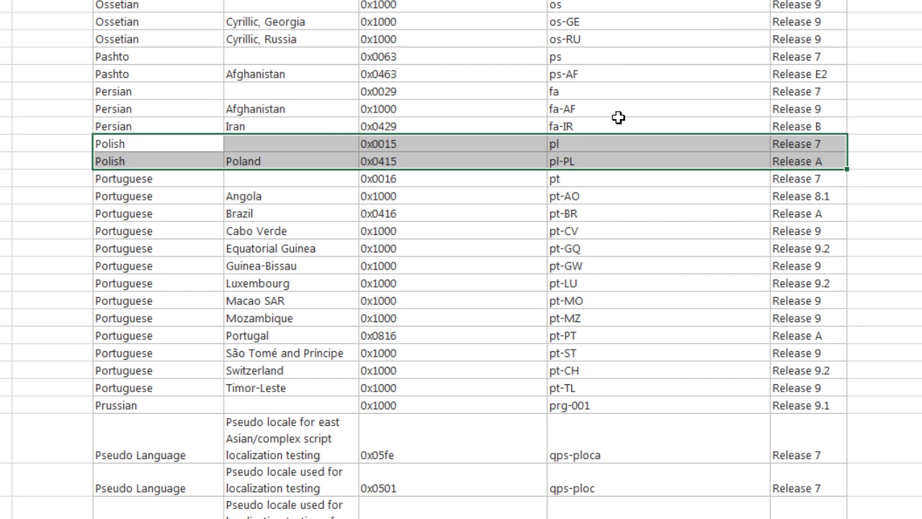
pyautogui.moveTo(592, 144)
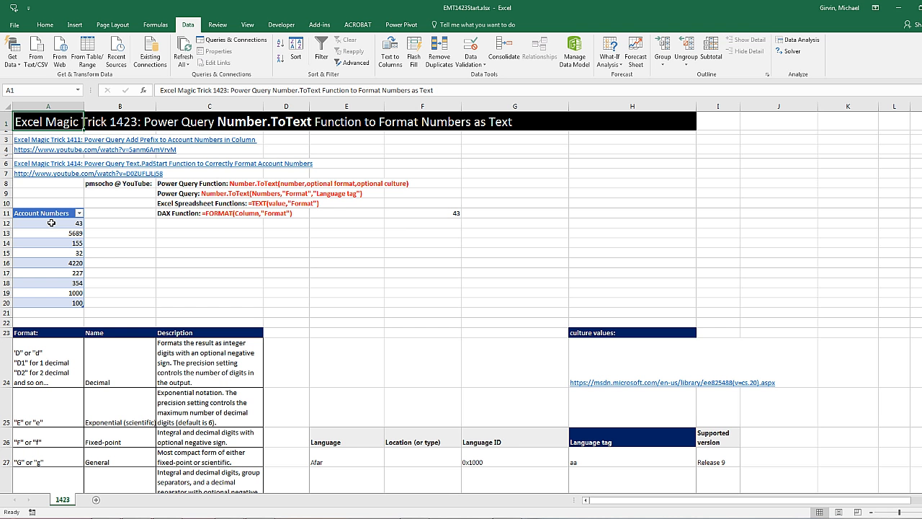
# Step: Apply a custom 00-0000 number format to the selected account numbers A12:A20
pyautogui.moveTo(51, 222); pyautogui.dragTo(52, 302)
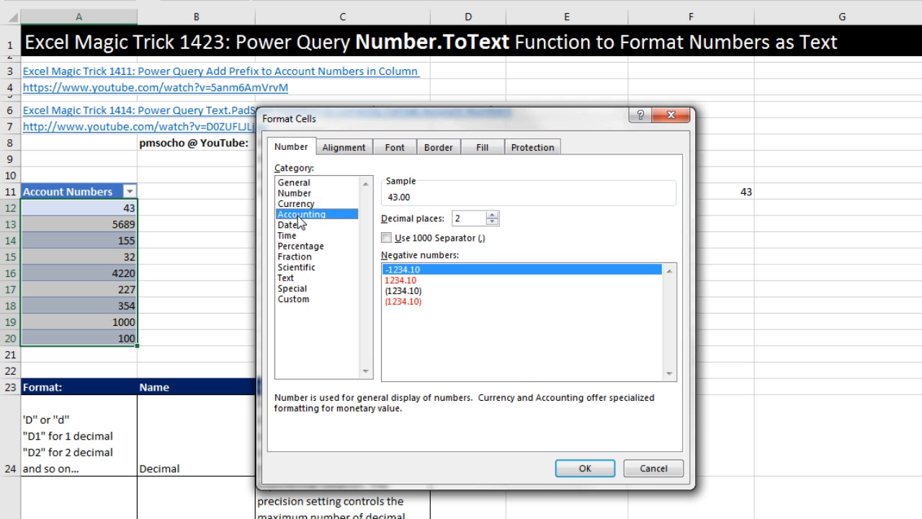
pyautogui.click(301, 213)
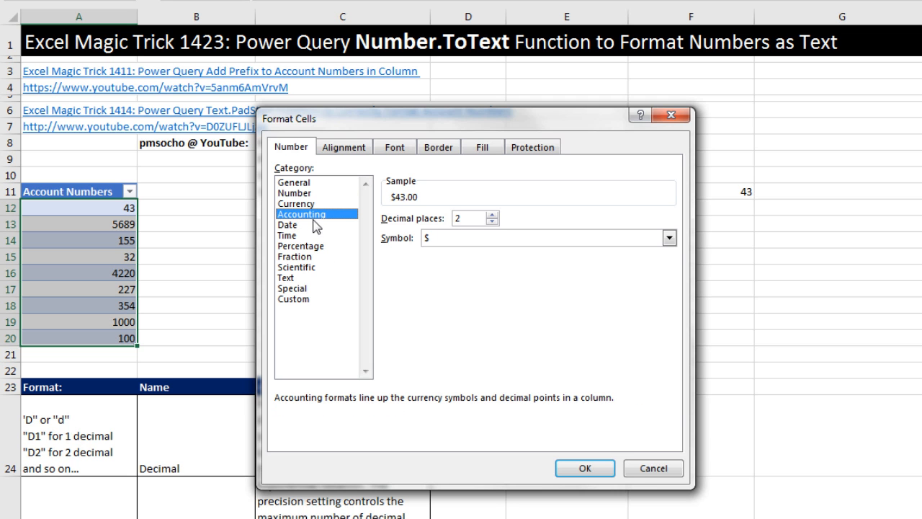
pyautogui.click(294, 298)
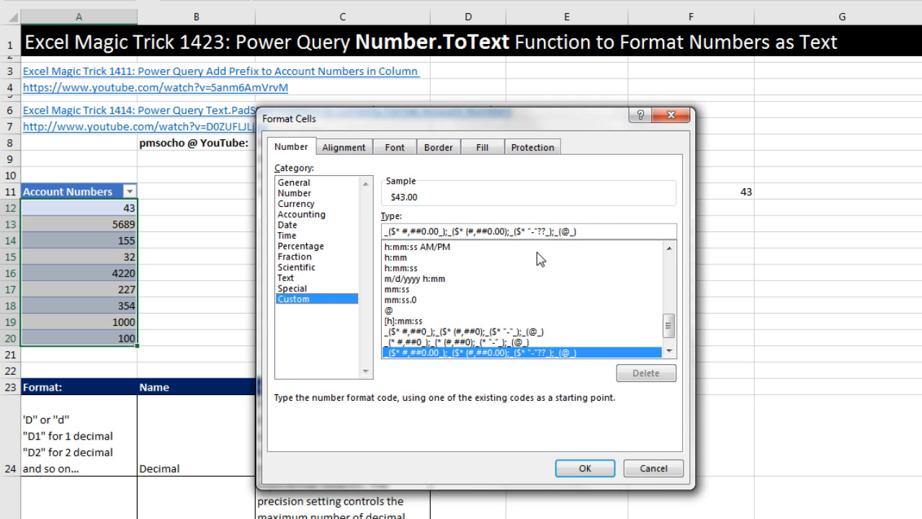
pyautogui.moveTo(329, 242)
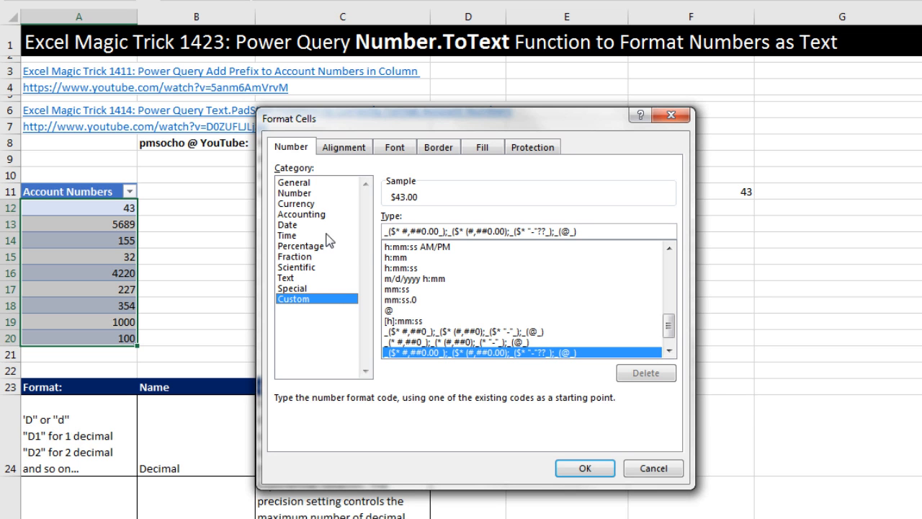
pyautogui.moveTo(412, 245)
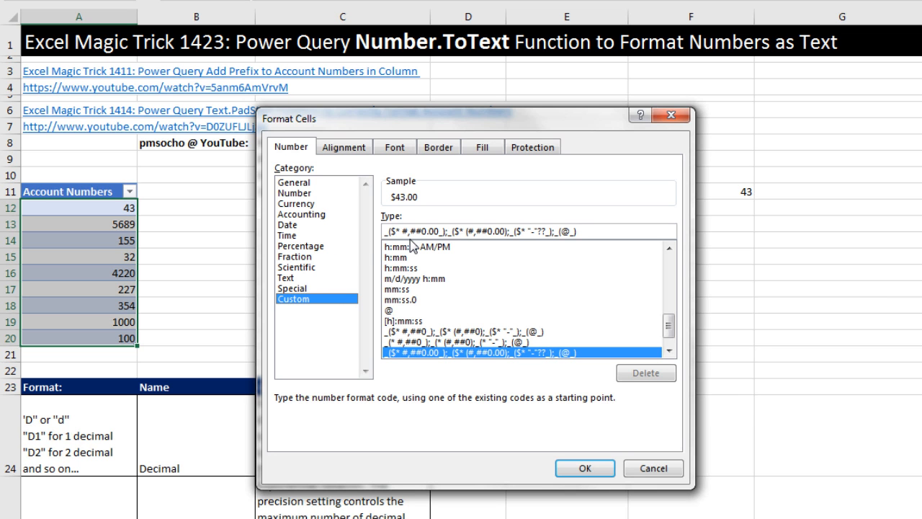
pyautogui.moveTo(507, 221)
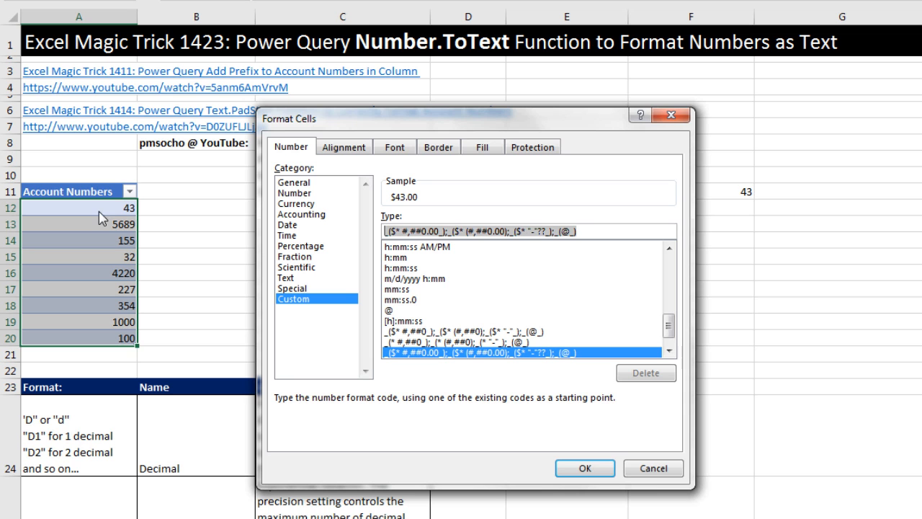
pyautogui.moveTo(119, 219)
pyautogui.write('00-')
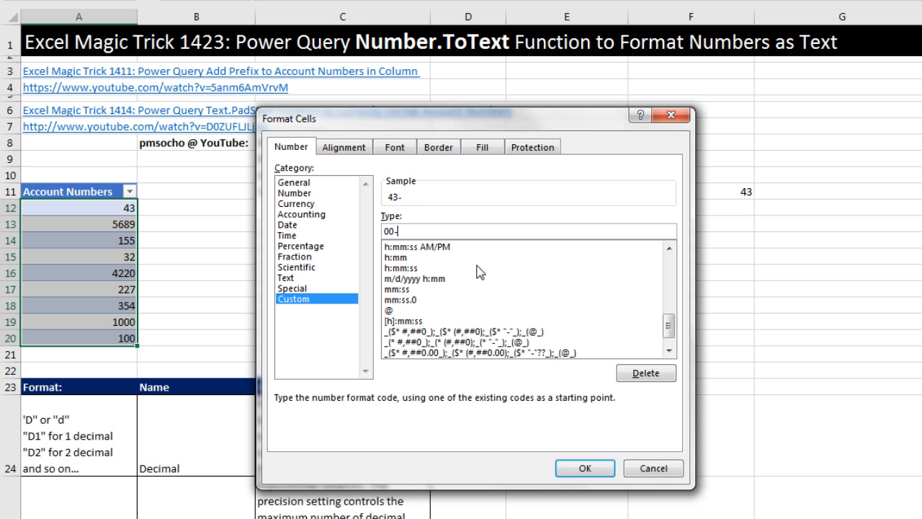
pyautogui.write('000')
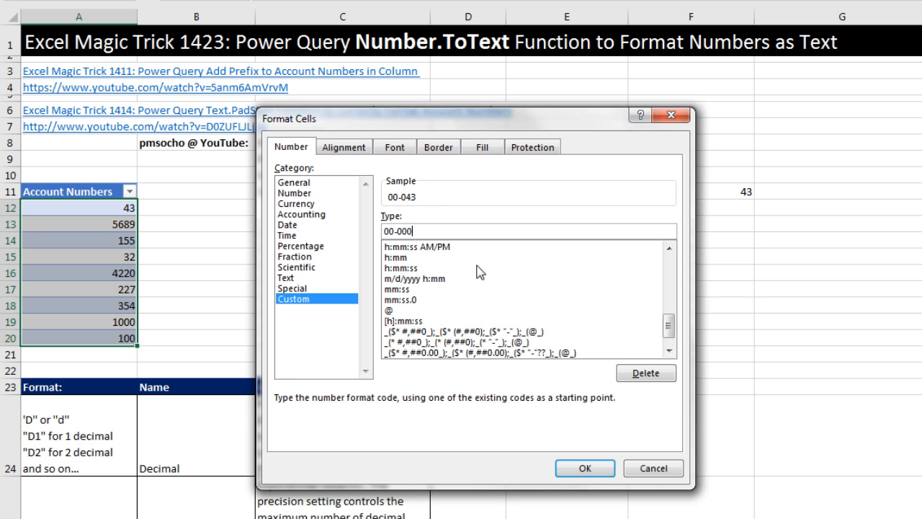
pyautogui.write('0')
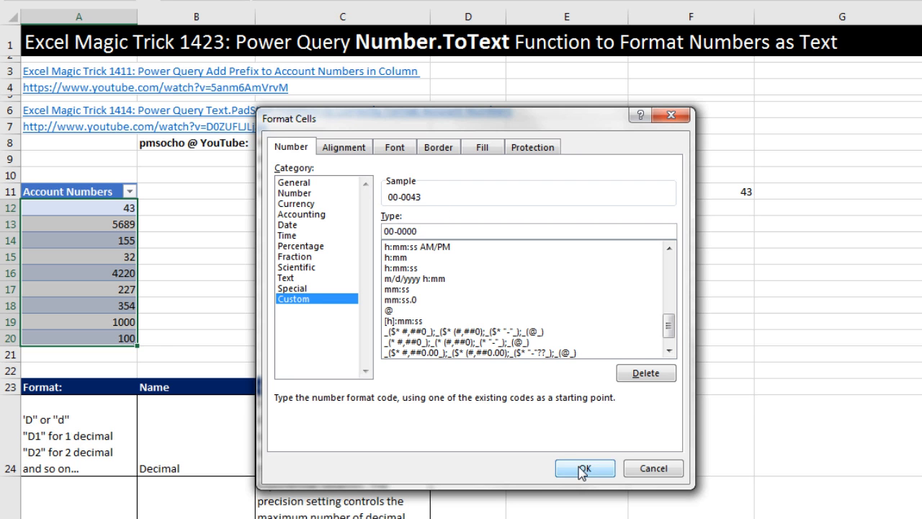
pyautogui.click(585, 468)
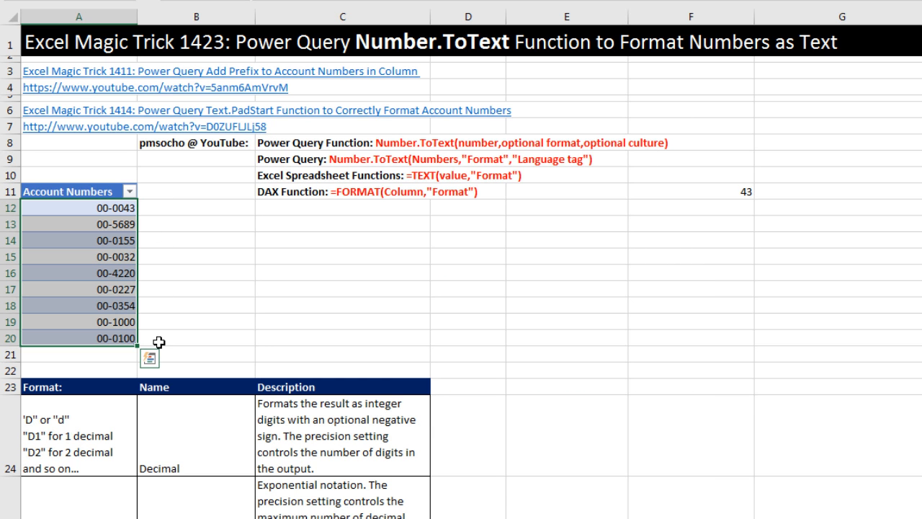
pyautogui.moveTo(199, 271)
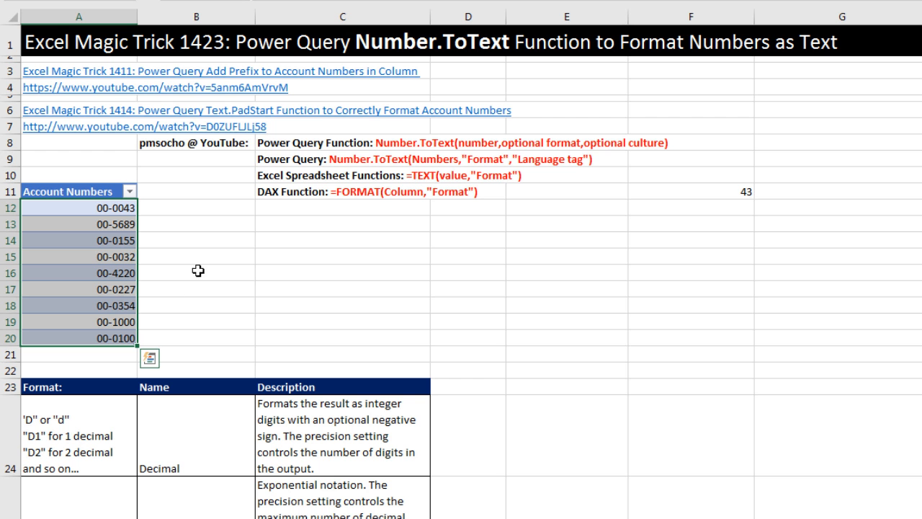
pyautogui.moveTo(257, 245)
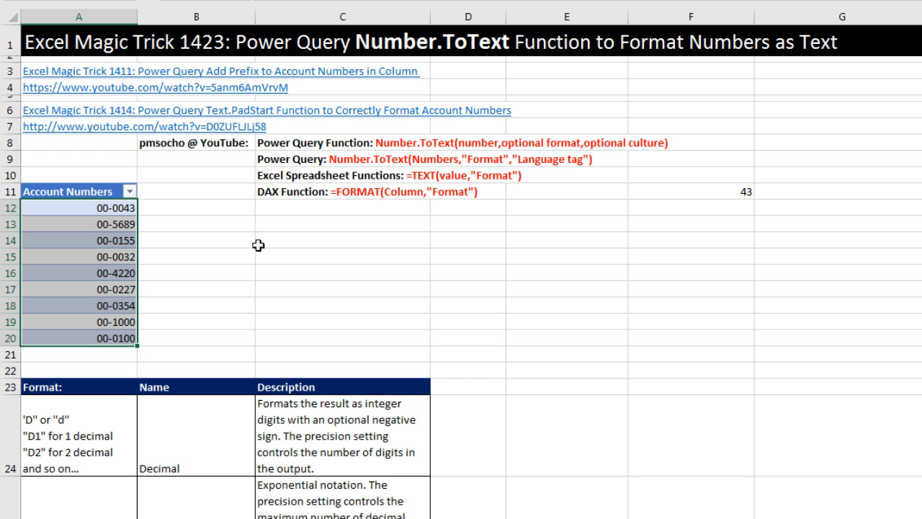
# Step: Undo the custom format so the account numbers show as plain 43 and 5689 again
pyautogui.press('ctrl+z')
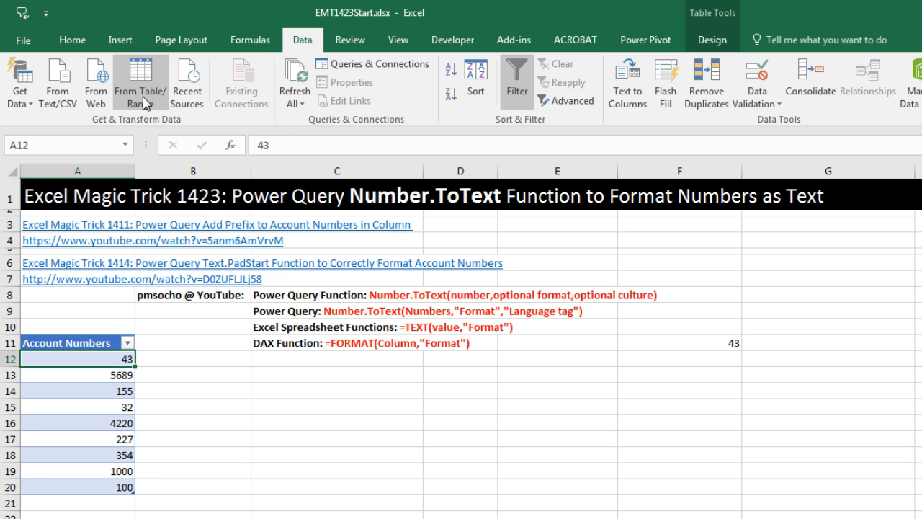
# Step: Load the Account Numbers table into Power Query and start a new custom column
pyautogui.click(140, 81)
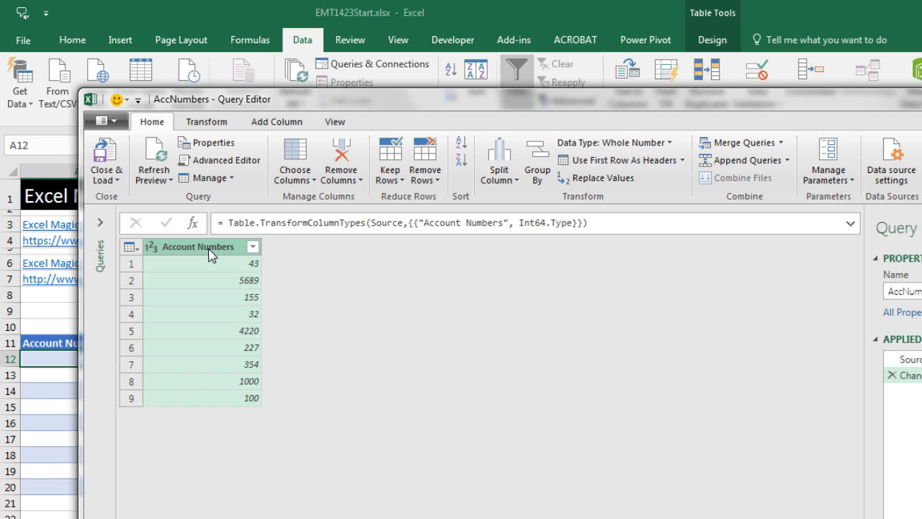
pyautogui.moveTo(267, 147)
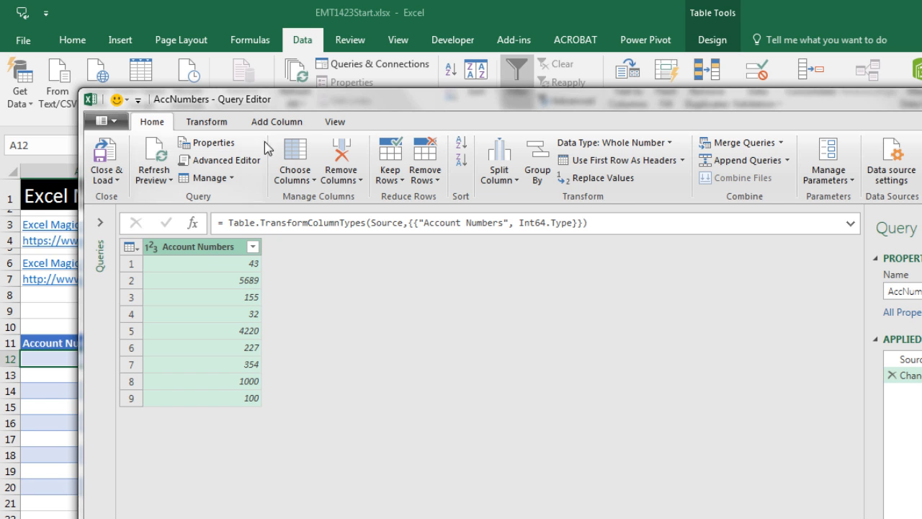
pyautogui.click(277, 121)
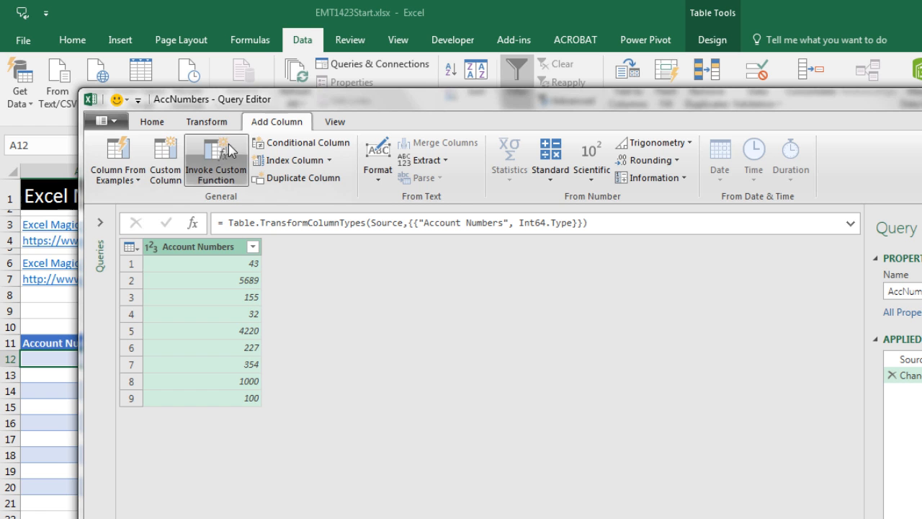
pyautogui.click(164, 158)
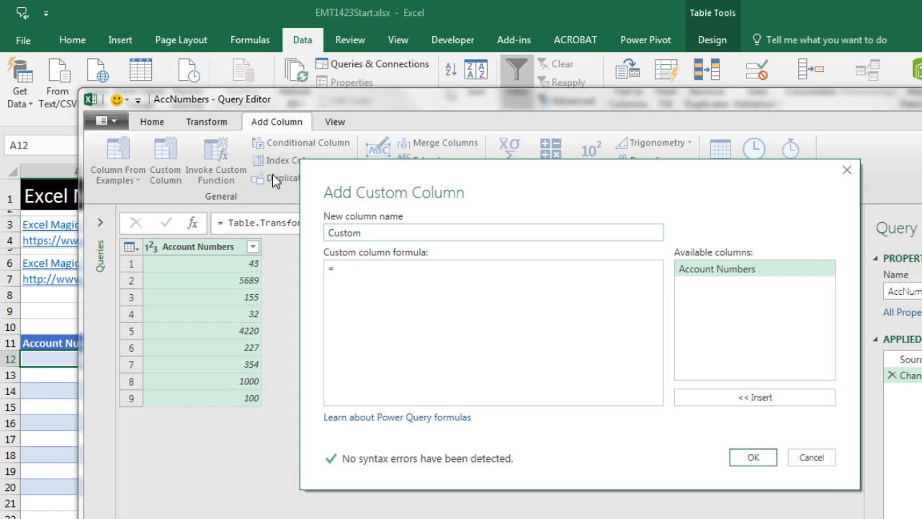
# Step: Add a Formatted Numbers column with Number.ToText([Account Numbers],"00-0000")
pyautogui.write('Formatted Numbers')
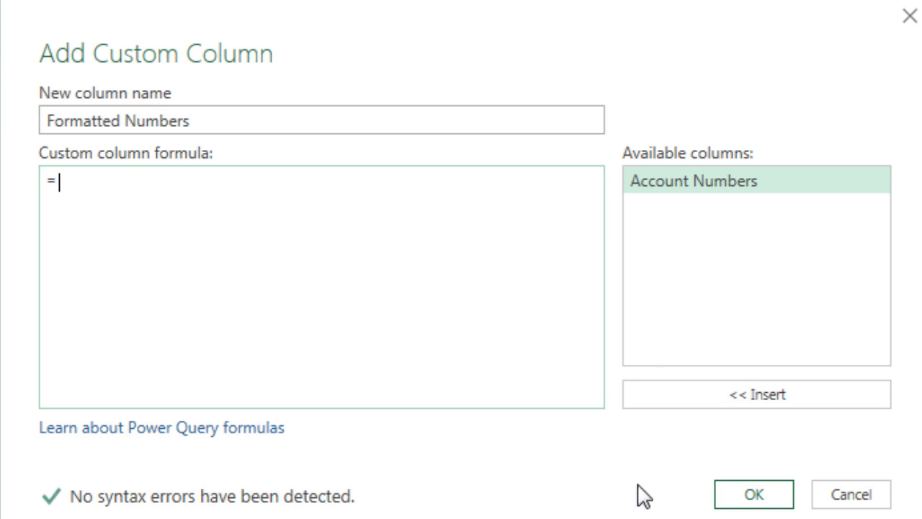
pyautogui.write('Numb')
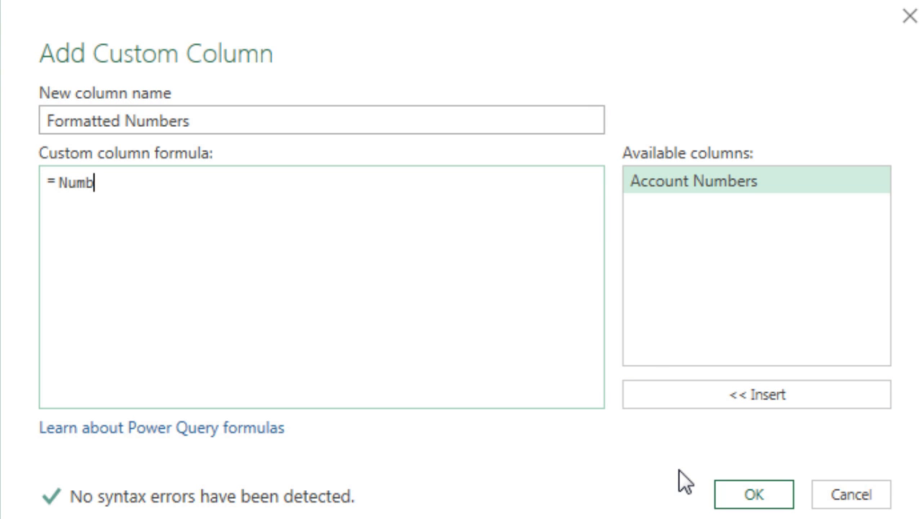
pyautogui.write('er.ToTe')
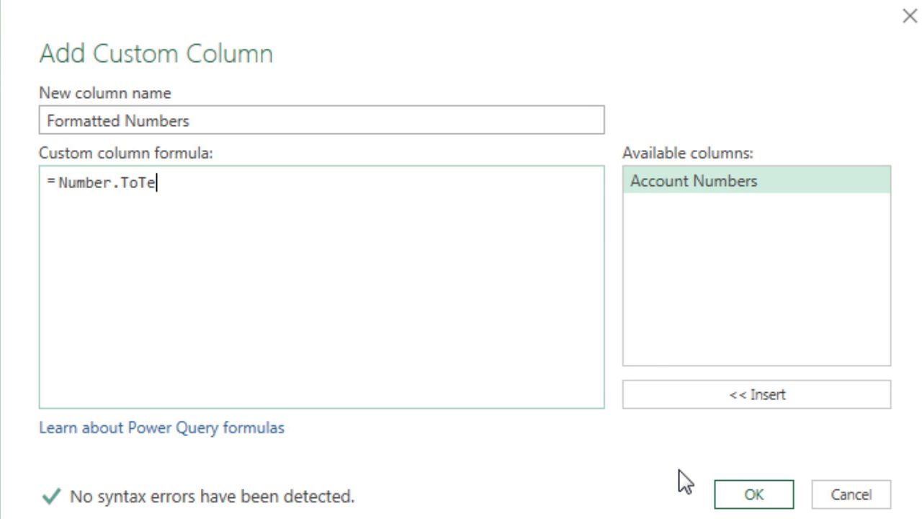
pyautogui.write('xt(')
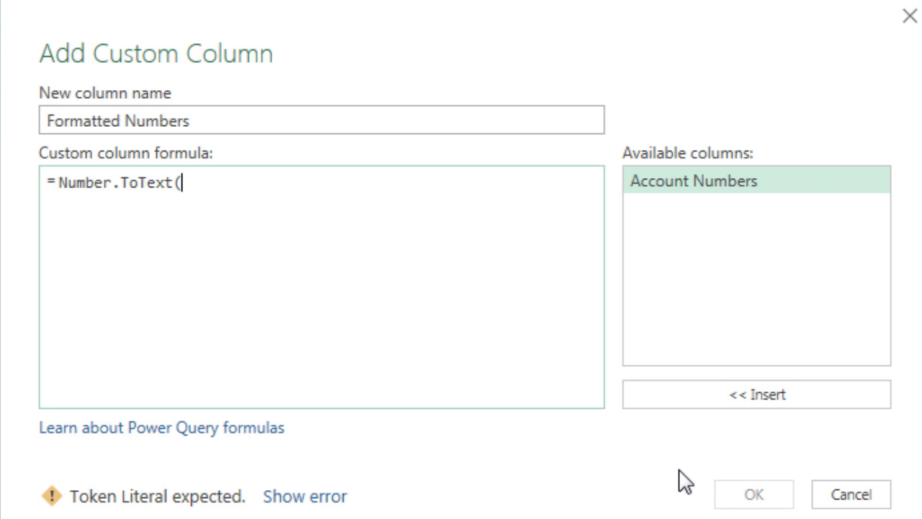
pyautogui.doubleClick(691, 181)
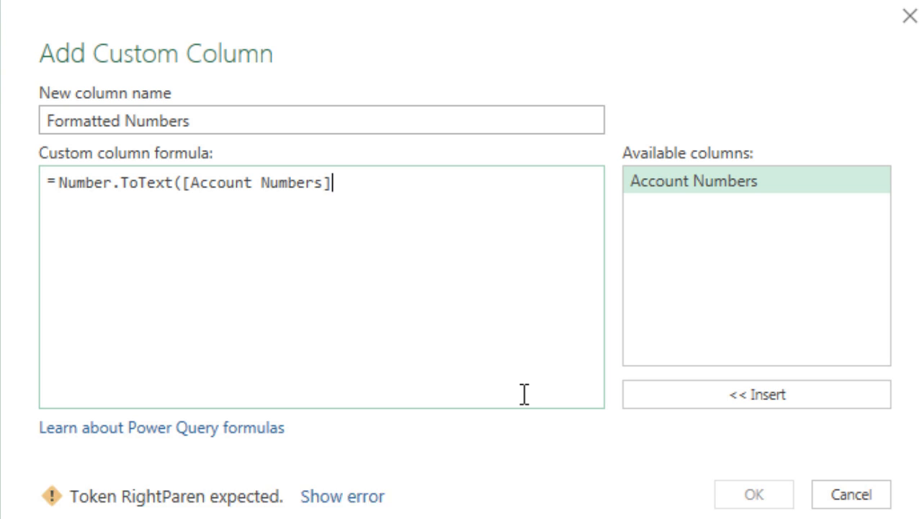
pyautogui.write(',"')
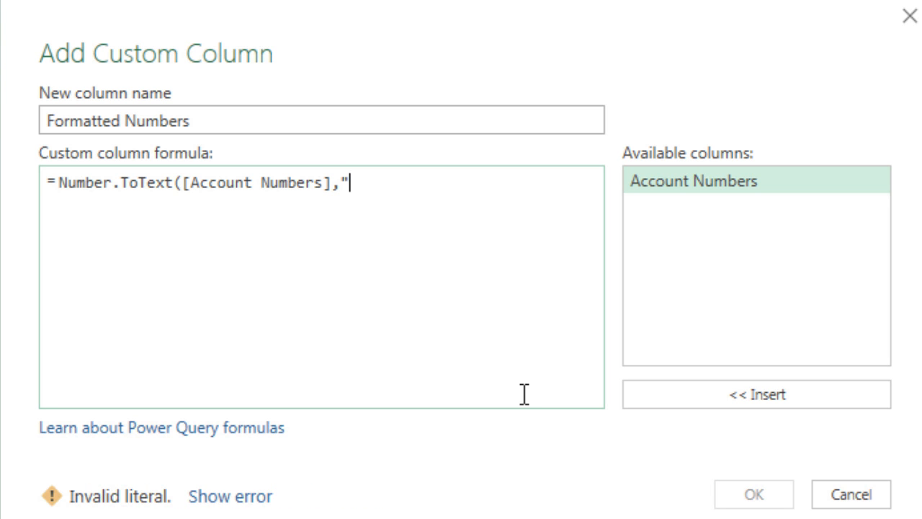
pyautogui.write('00-00')
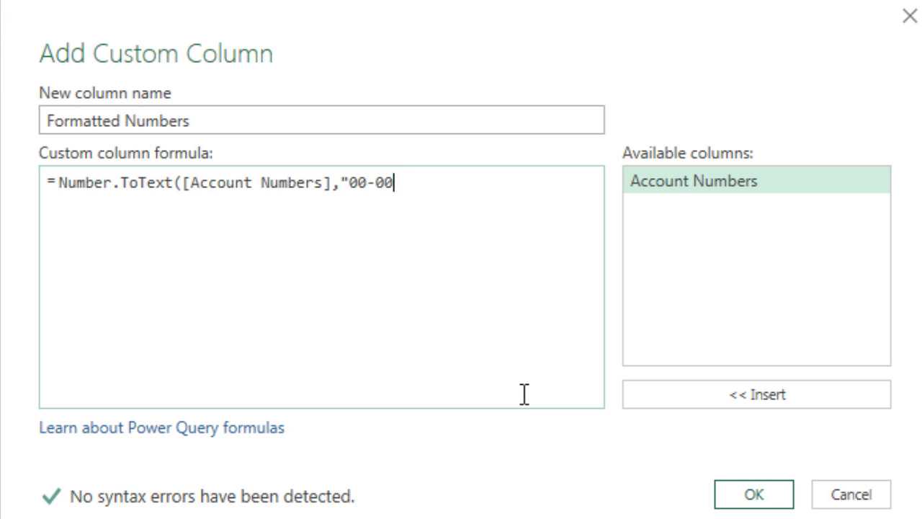
pyautogui.write('00"')
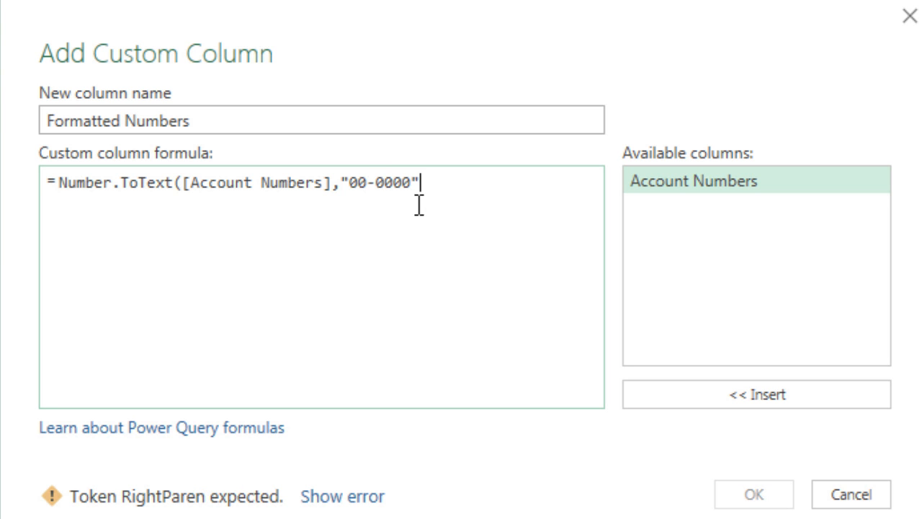
pyautogui.moveTo(384, 358)
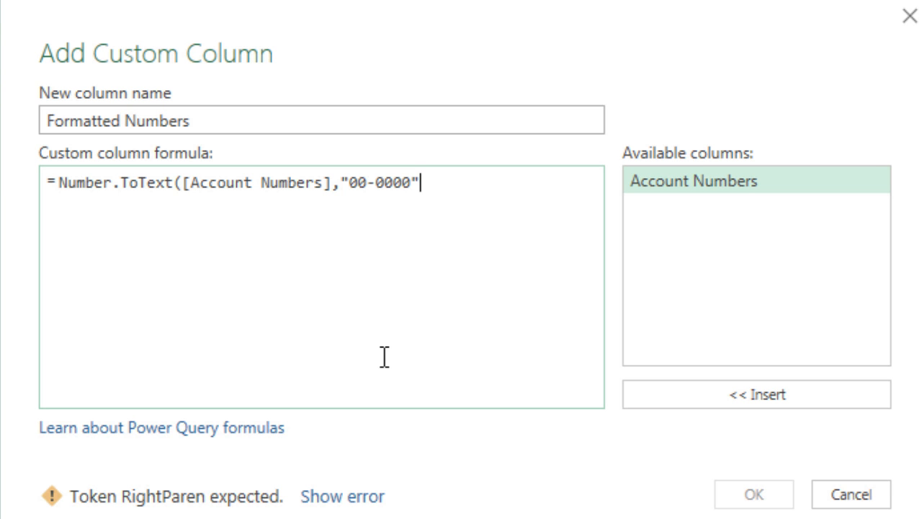
pyautogui.write(')')
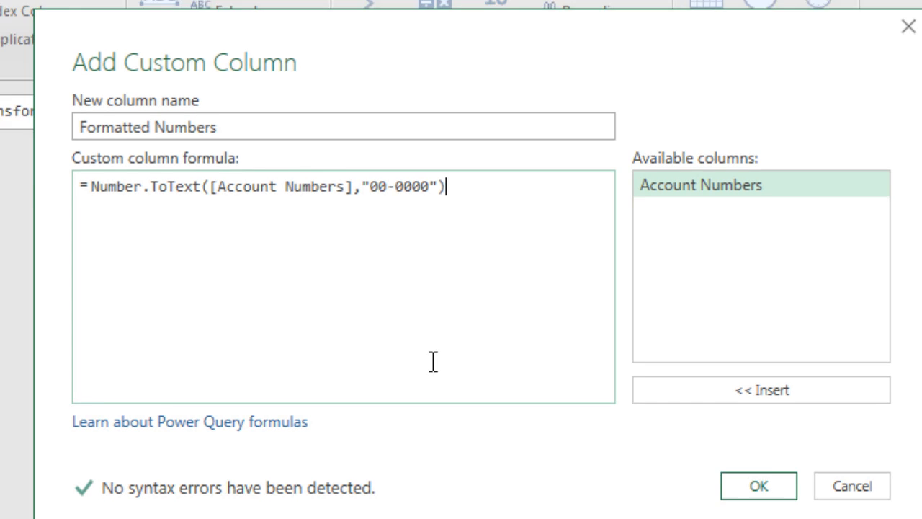
pyautogui.click(758, 484)
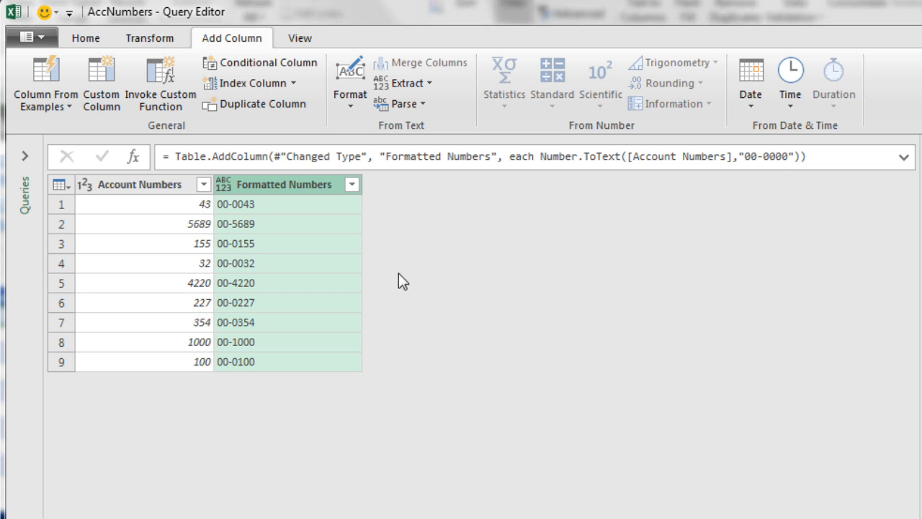
pyautogui.moveTo(300, 357)
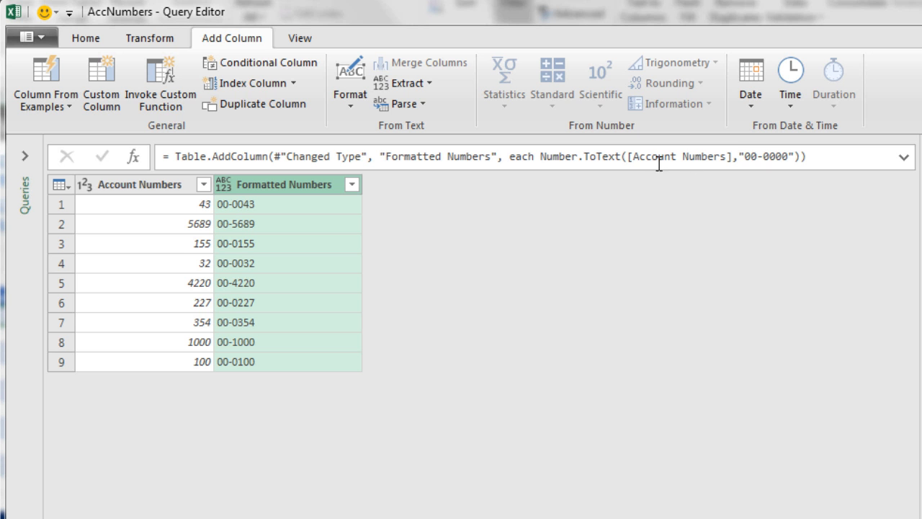
# Step: Close the Query Editor, loading AccNumbers as Only Create Connection
pyautogui.click(85, 38)
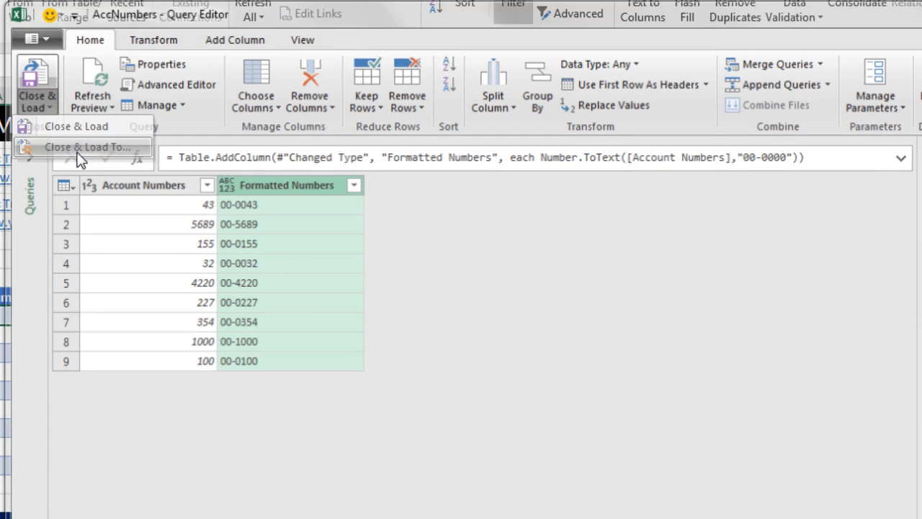
pyautogui.click(86, 147)
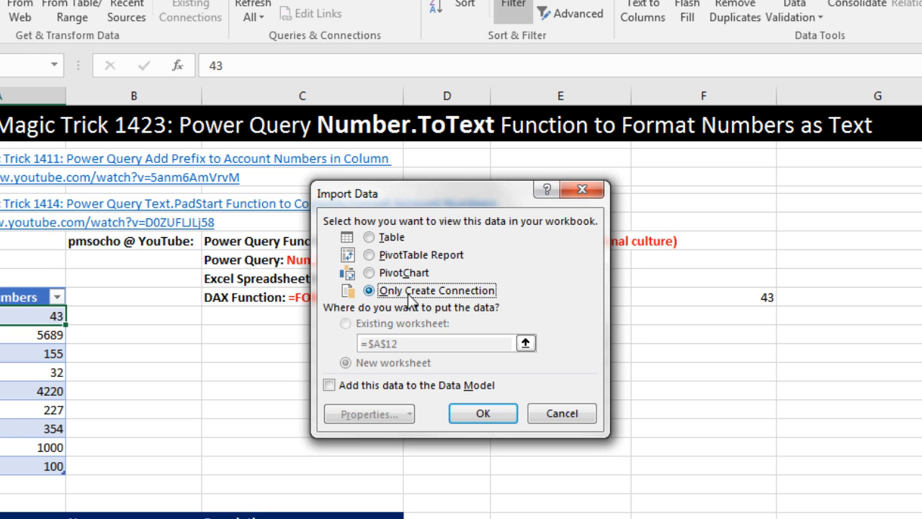
pyautogui.click(482, 412)
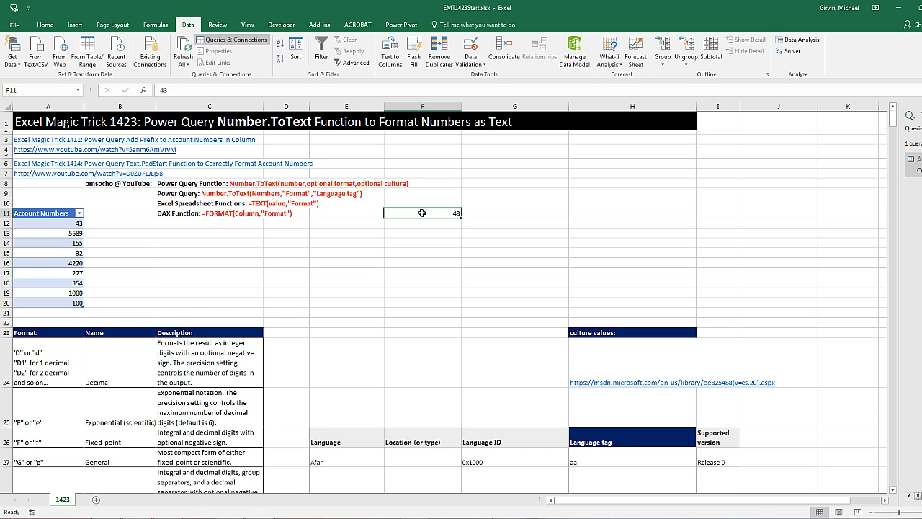
pyautogui.moveTo(262, 58)
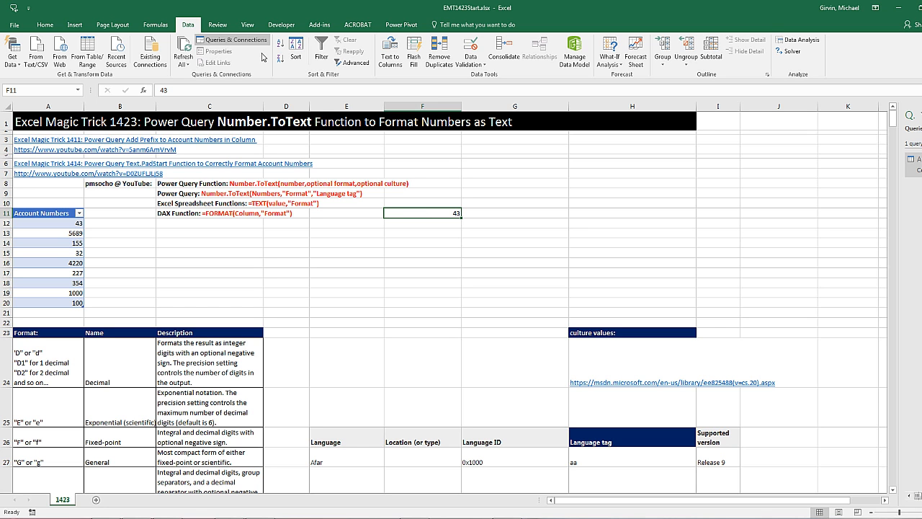
# Step: Format the lone 43 cell as Accounting so it shows $ 43.00
pyautogui.click(45, 23)
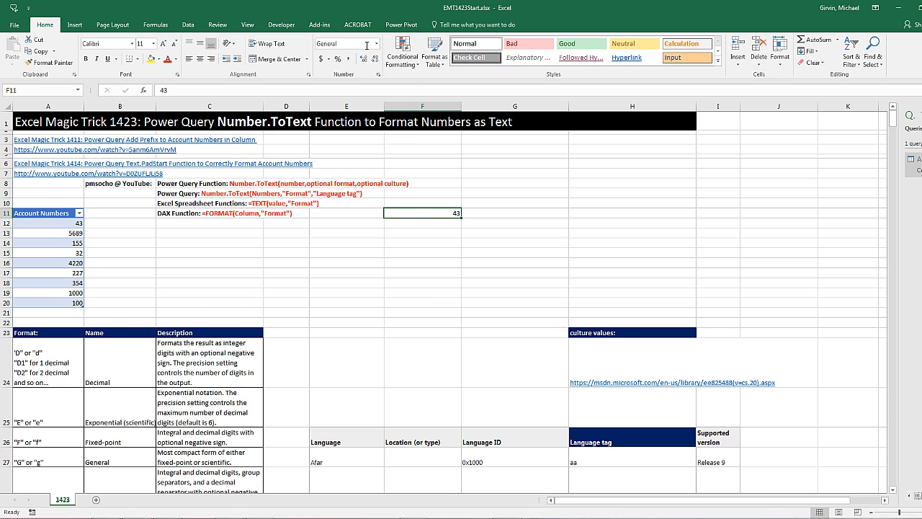
pyautogui.click(376, 43)
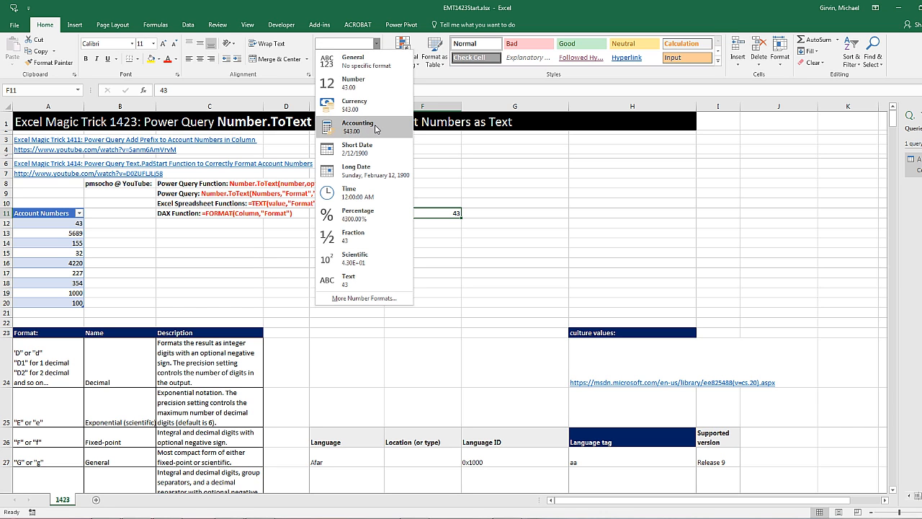
pyautogui.click(357, 126)
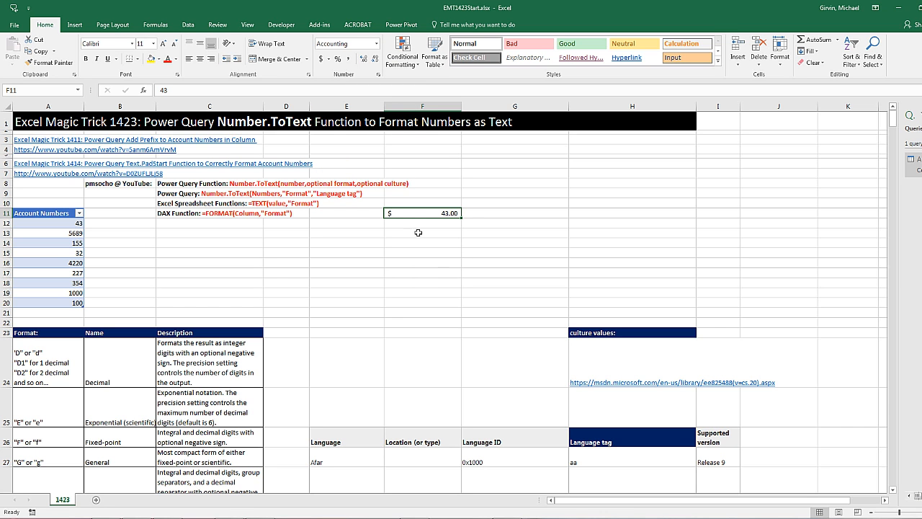
pyautogui.moveTo(435, 251)
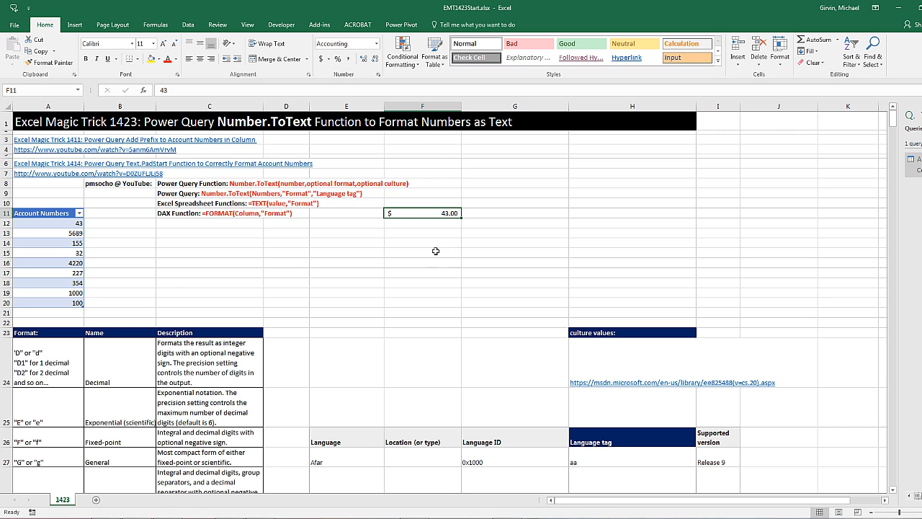
# Step: Copy the cell's underlying accounting format code and reopen the AccNumbers query
pyautogui.press('ctrl+1')
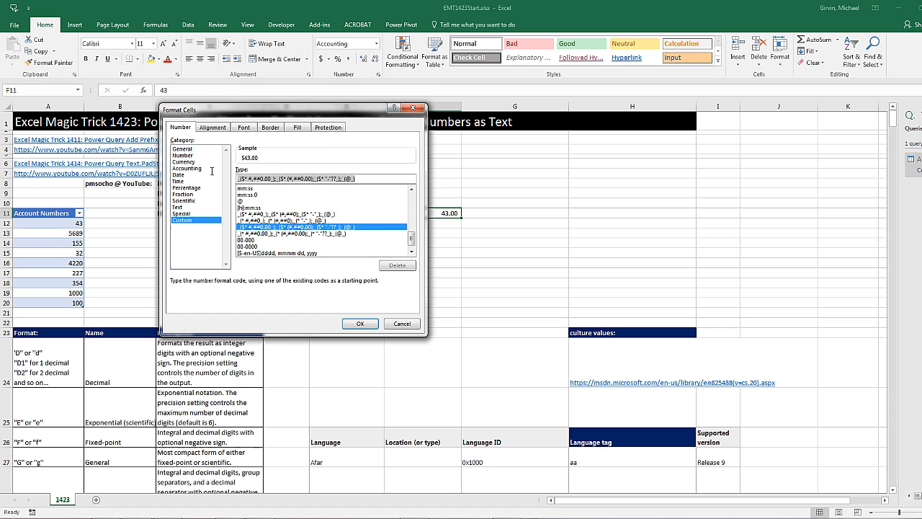
pyautogui.press('ctrl+c')
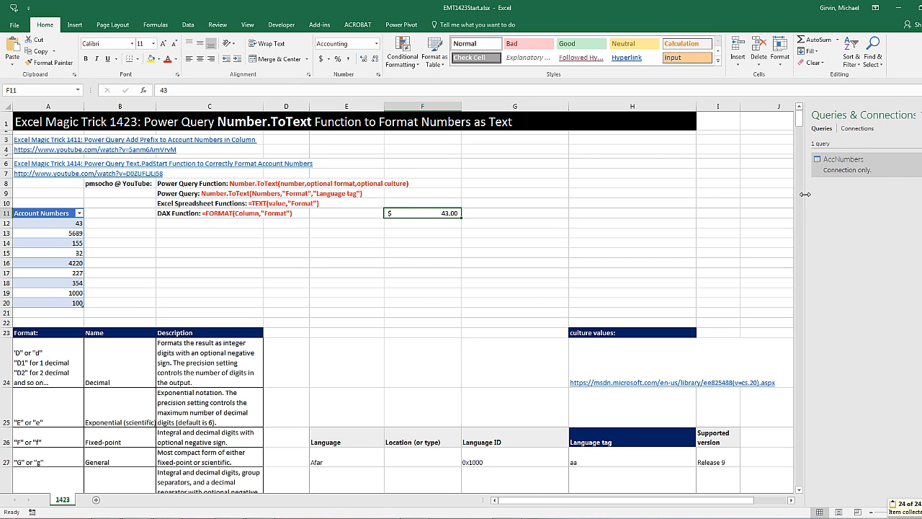
pyautogui.doubleClick(843, 159)
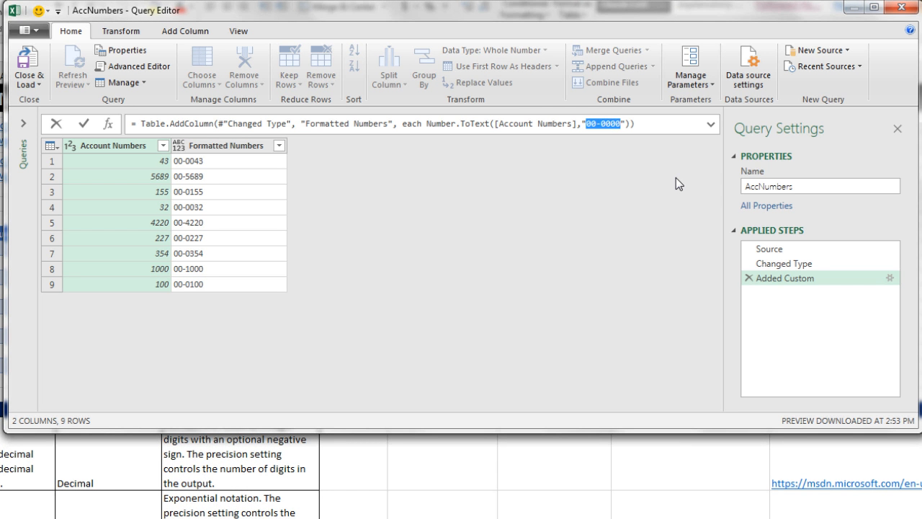
# Step: Paste the accounting code over "00-0000", giving Error in every Formatted Numbers row
pyautogui.press('ctrl+v')
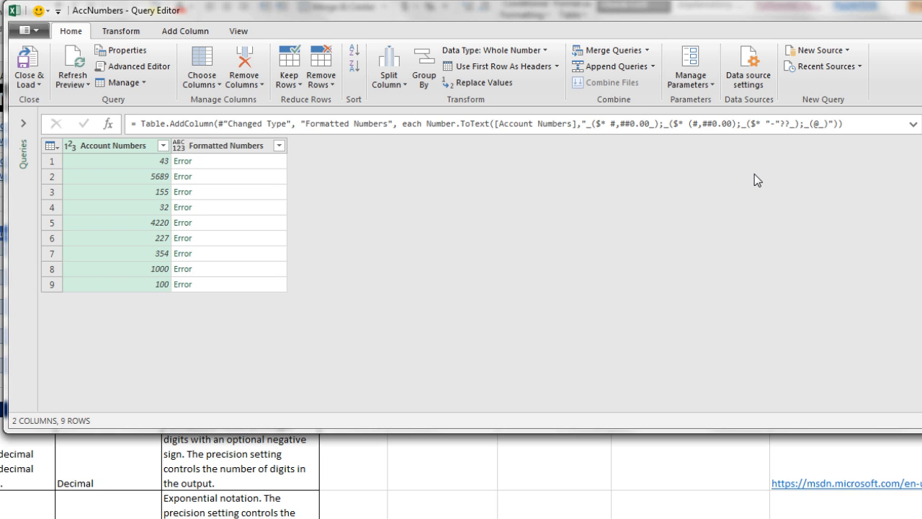
pyautogui.moveTo(228, 172)
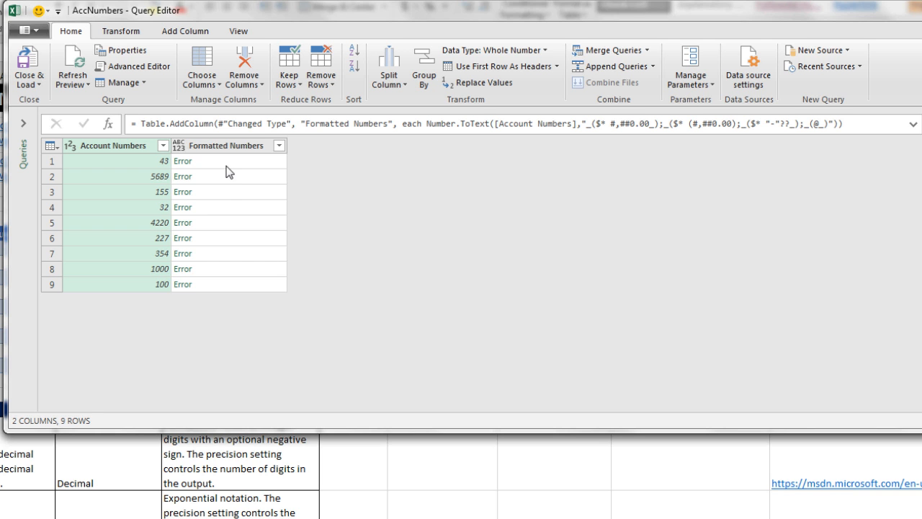
pyautogui.click(183, 161)
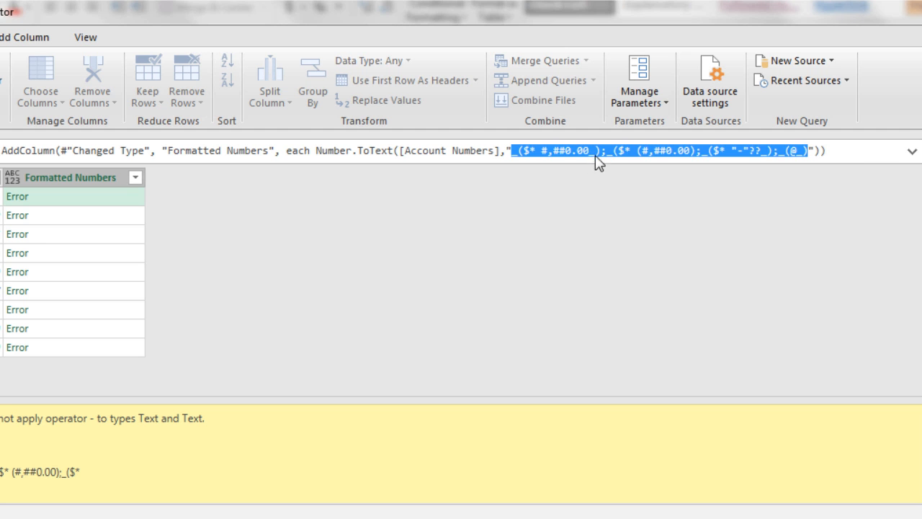
# Step: Trim underscores, asterisk and parentheses so the code becomes $ #,##0.00 and errors clear
pyautogui.click(605, 152)
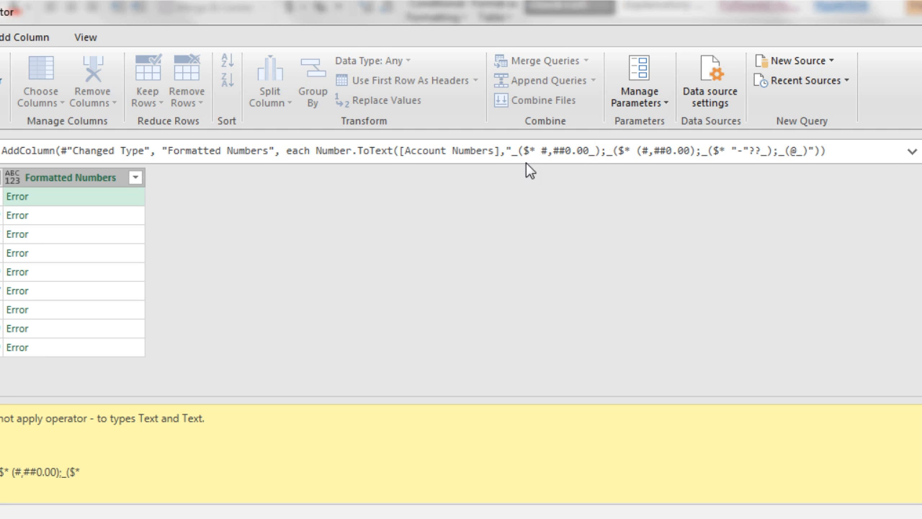
pyautogui.moveTo(542, 101)
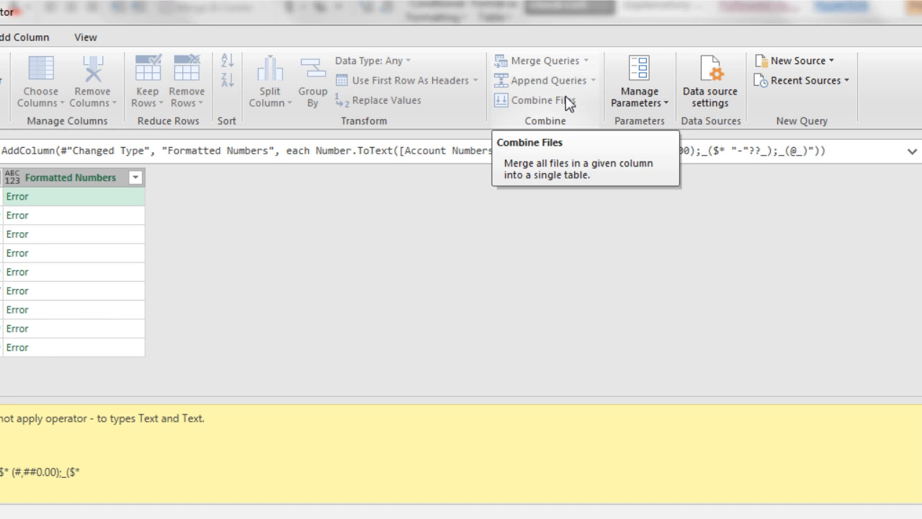
pyautogui.moveTo(703, 141)
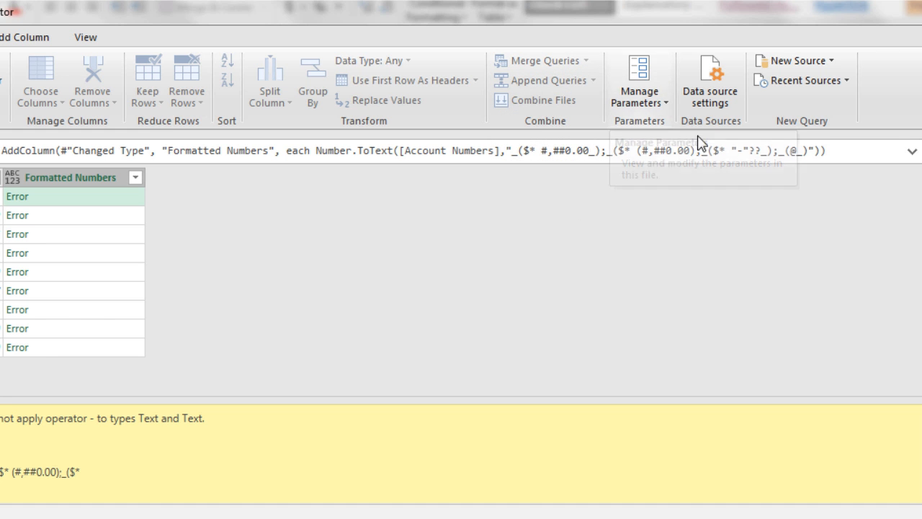
pyautogui.moveTo(821, 194)
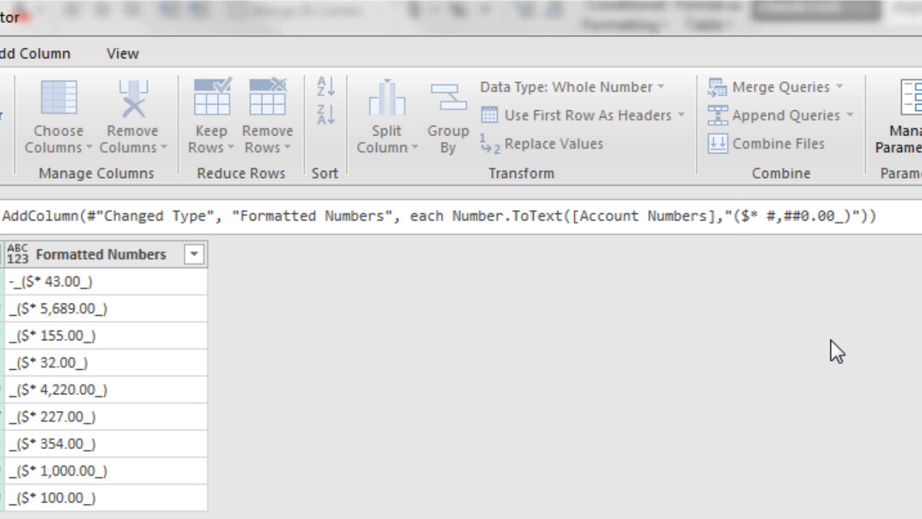
pyautogui.moveTo(827, 343)
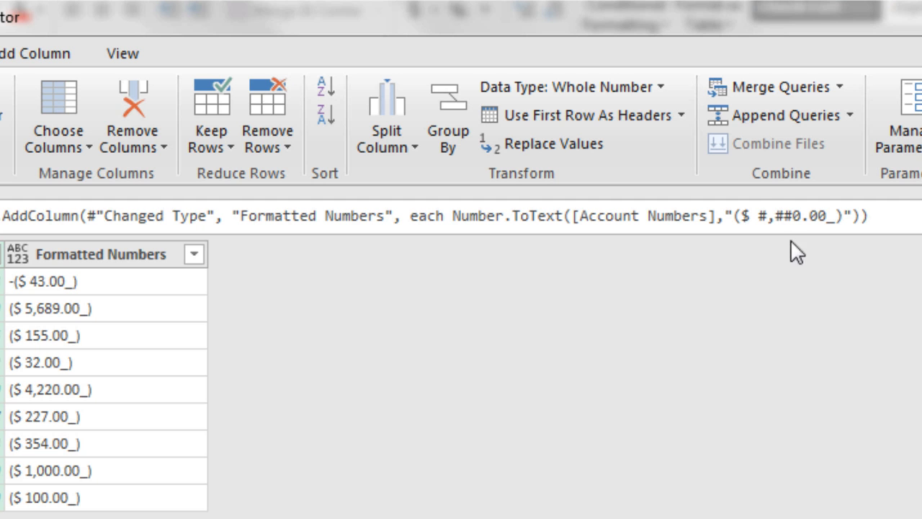
pyautogui.moveTo(752, 239)
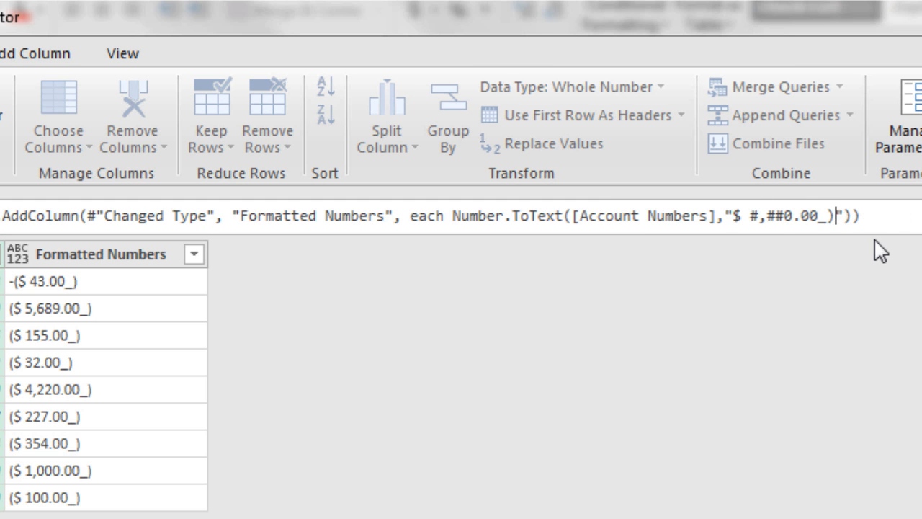
pyautogui.press('BackSpace')
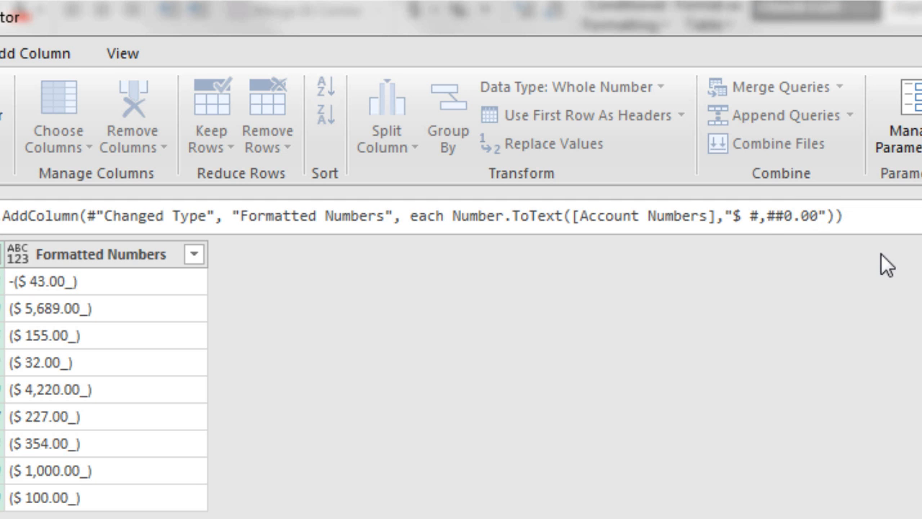
pyautogui.moveTo(800, 238)
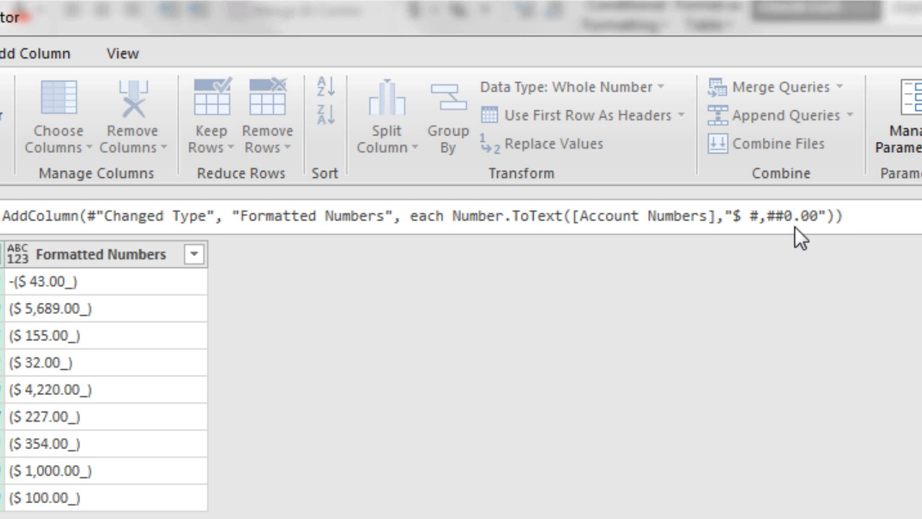
pyautogui.moveTo(807, 252)
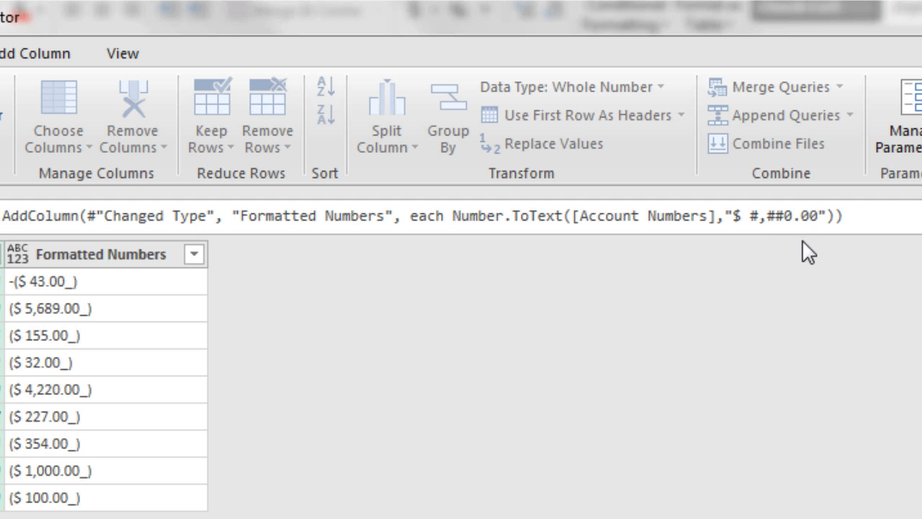
pyautogui.moveTo(820, 262)
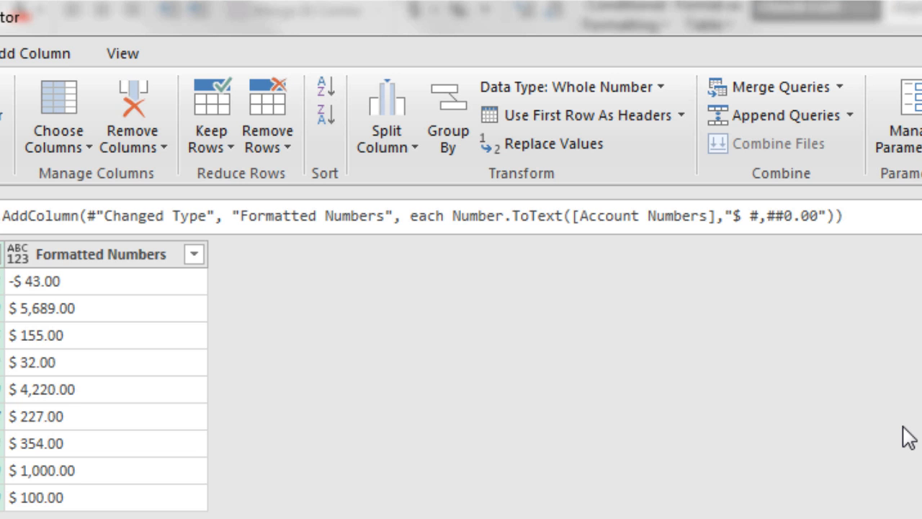
pyautogui.moveTo(821, 298)
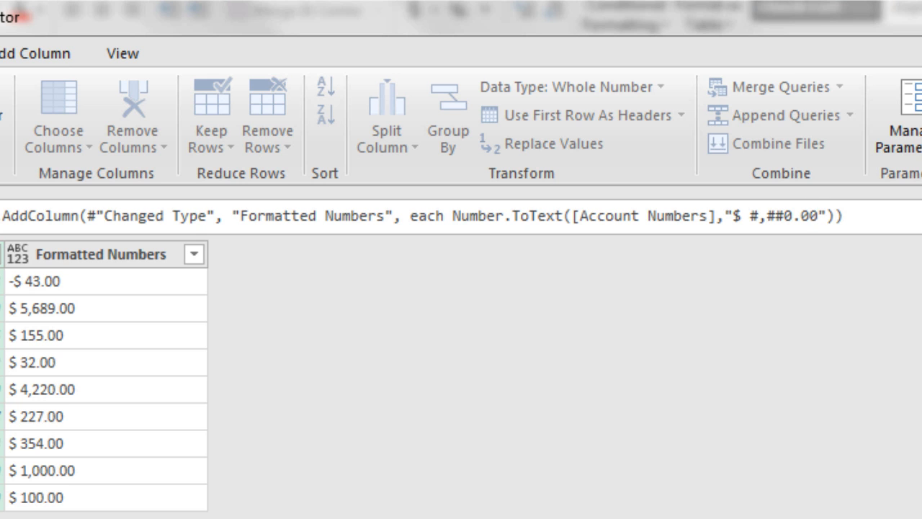
# Step: Append a ;-0.00 negative section showing -43.00, then replace the format code with N
pyautogui.write(';-')
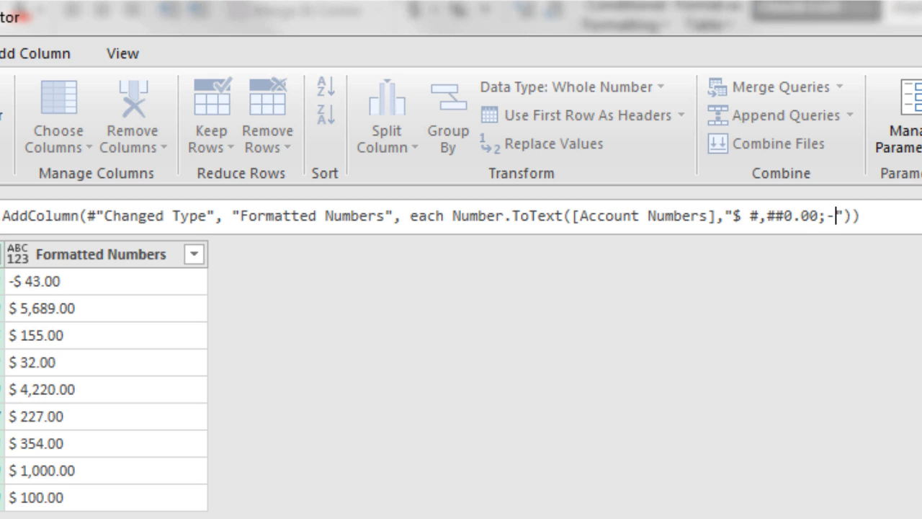
pyautogui.write('0.00')
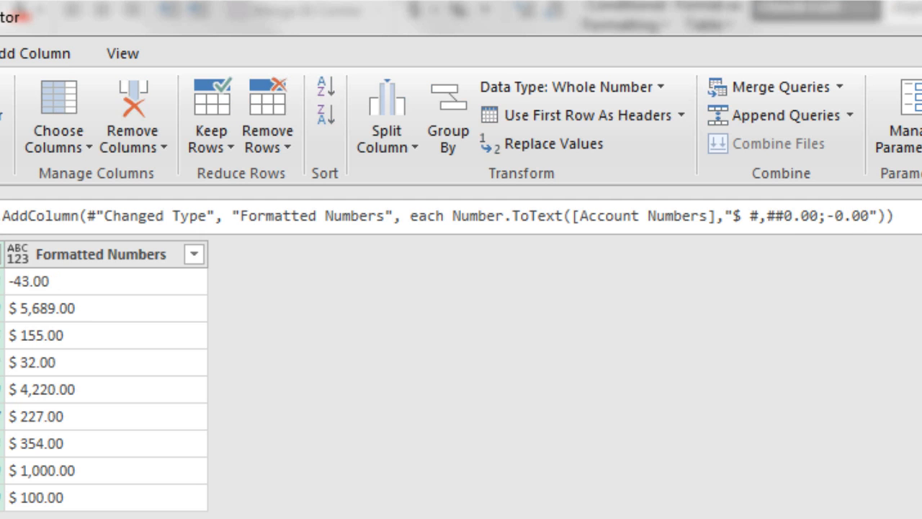
pyautogui.moveTo(746, 297)
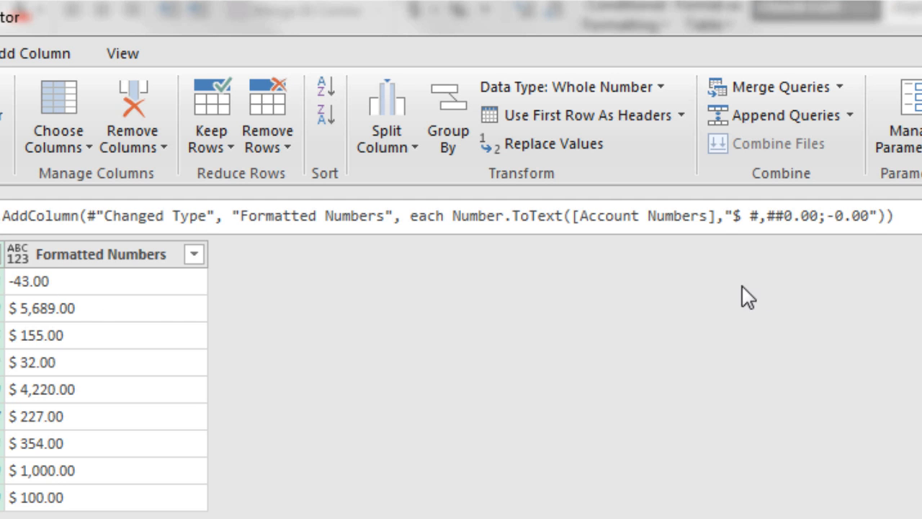
pyautogui.moveTo(881, 251)
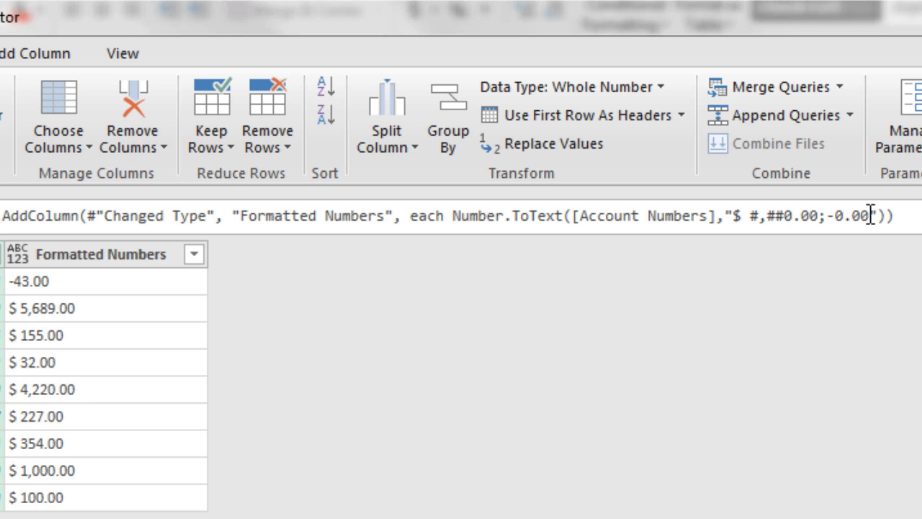
pyautogui.moveTo(847, 288)
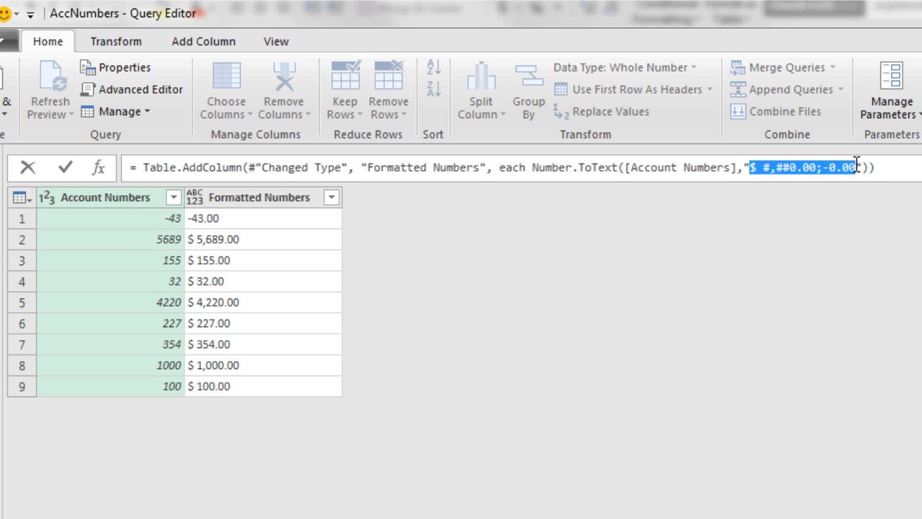
pyautogui.write('N')
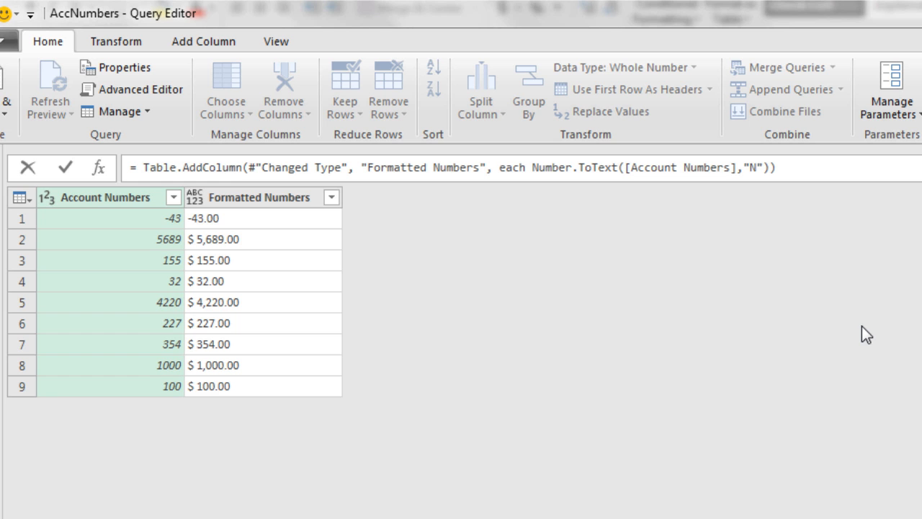
pyautogui.moveTo(752, 207)
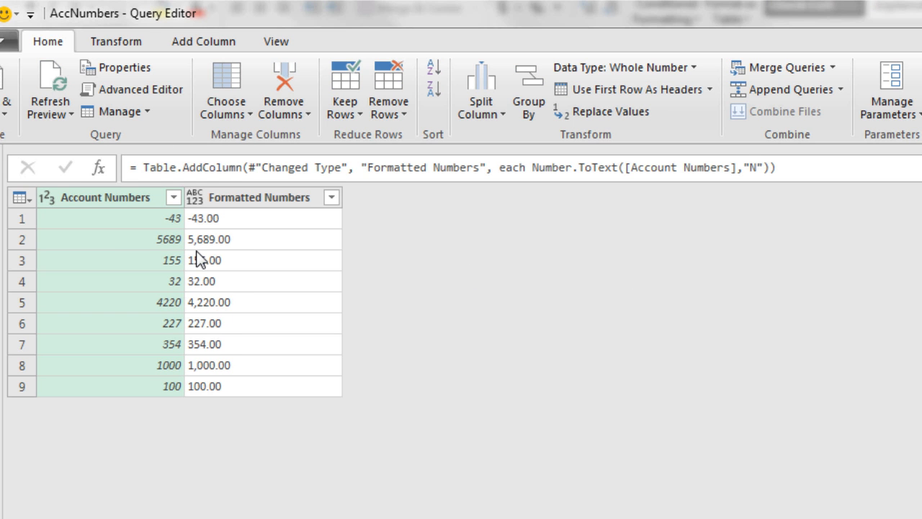
pyautogui.moveTo(219, 252)
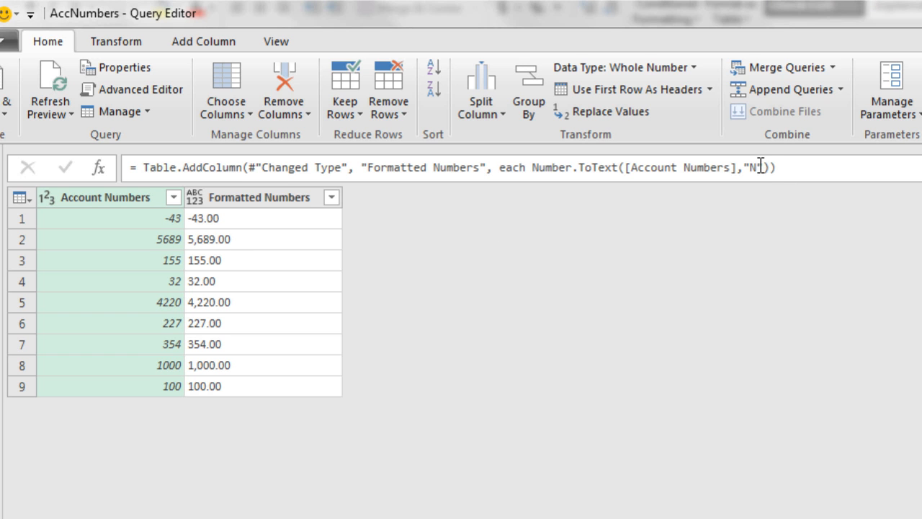
# Step: Change the format code to N4 for four decimals, then retype it in lowercase
pyautogui.write('4')
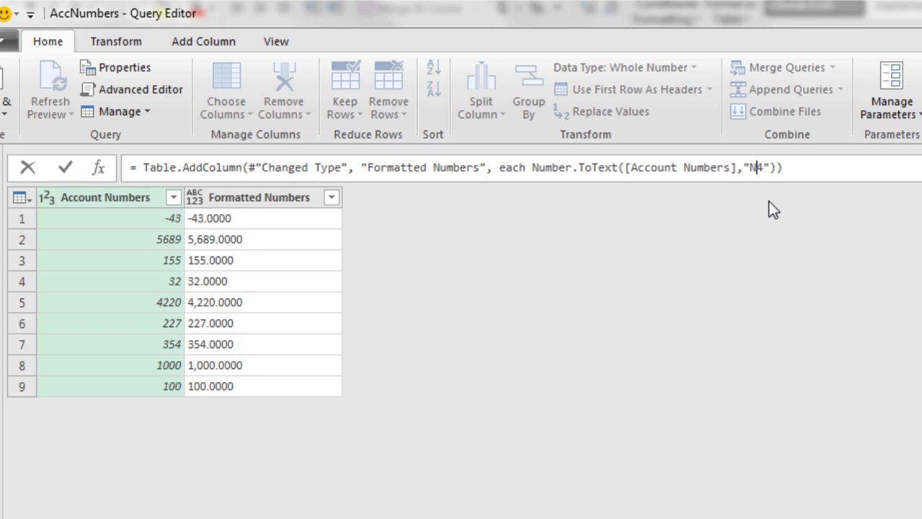
pyautogui.moveTo(775, 213)
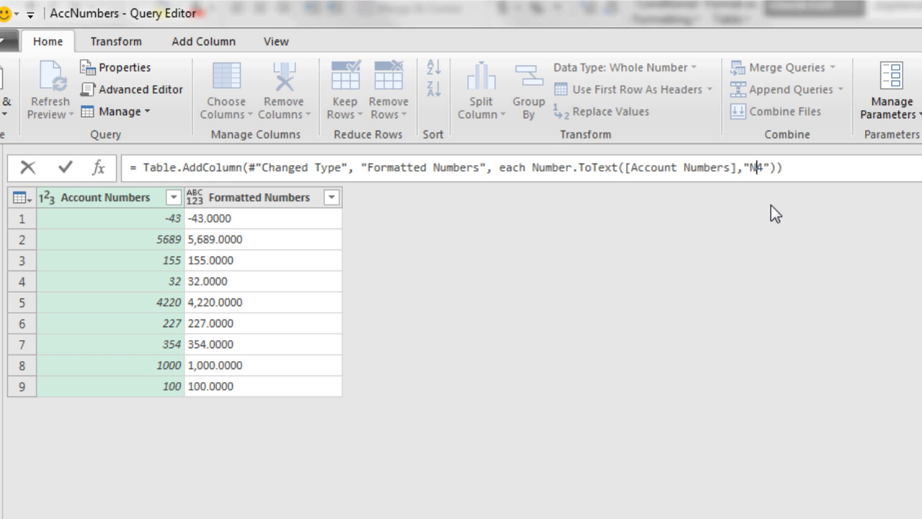
pyautogui.press('Backspace')
pyautogui.write('n')
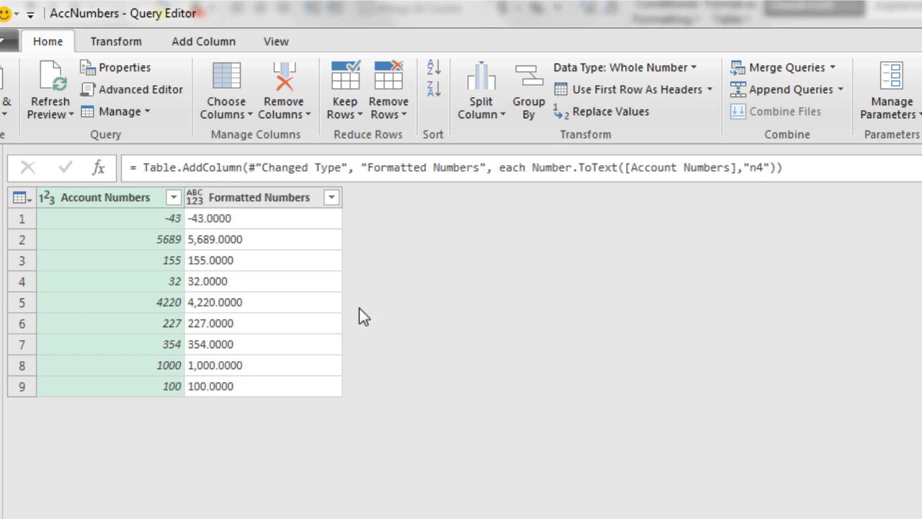
pyautogui.moveTo(378, 334)
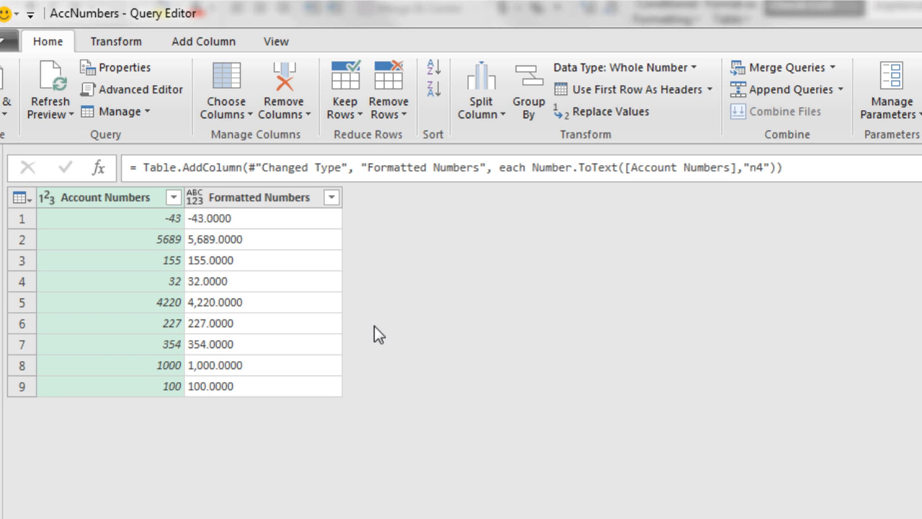
pyautogui.moveTo(761, 198)
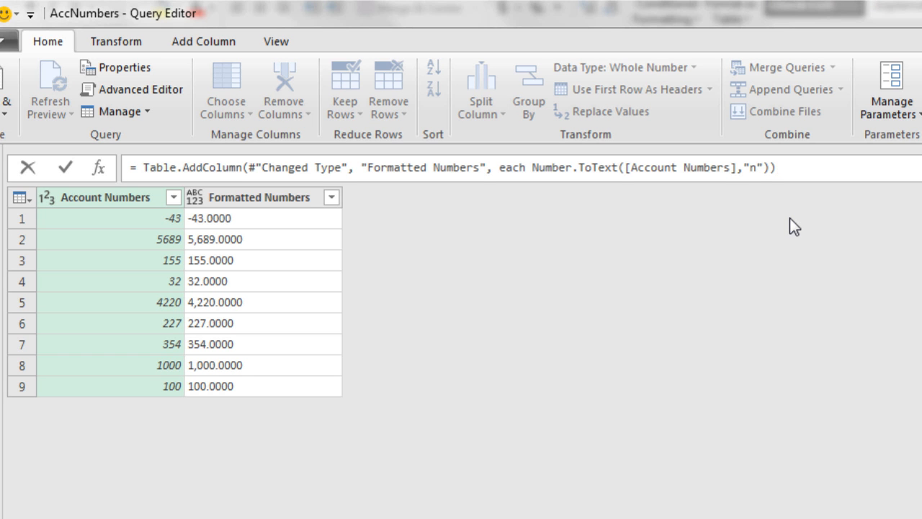
# Step: Set the format code to E so values show in scientific notation like 5.689000E+003
pyautogui.write('E')
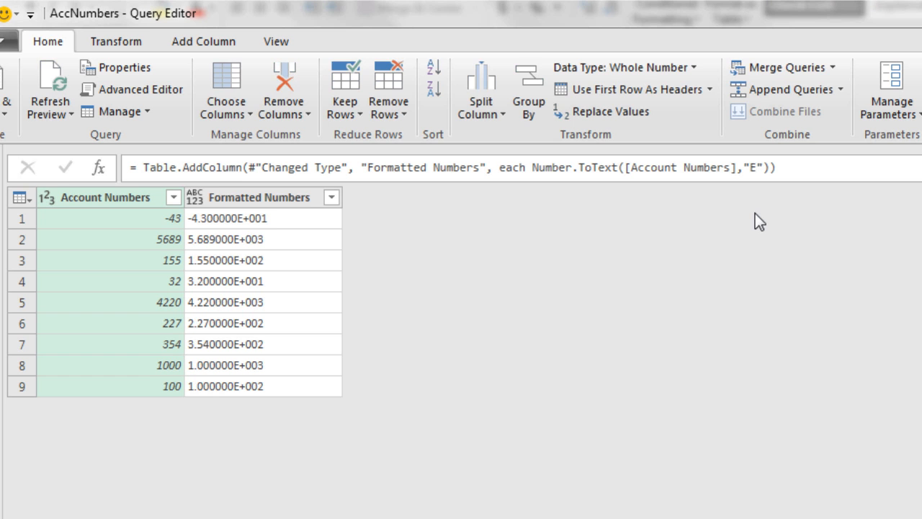
pyautogui.moveTo(242, 325)
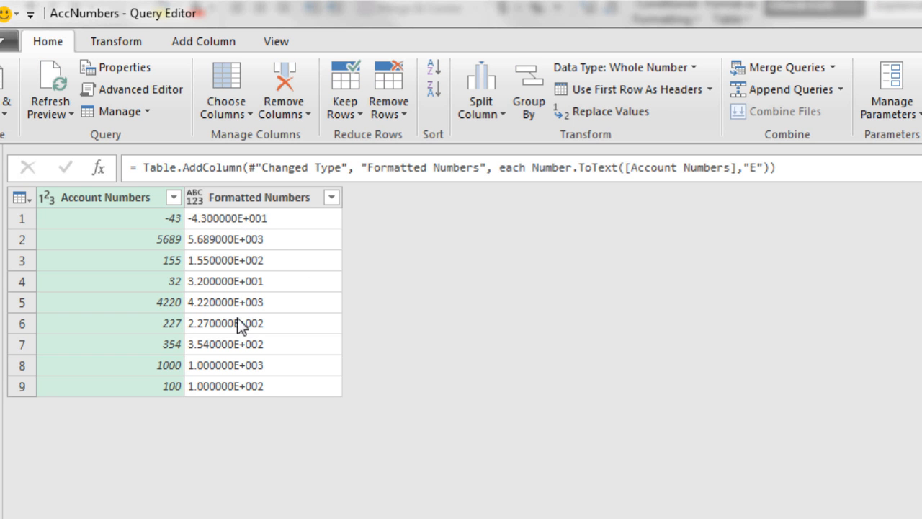
pyautogui.moveTo(233, 296)
pyautogui.write('e')
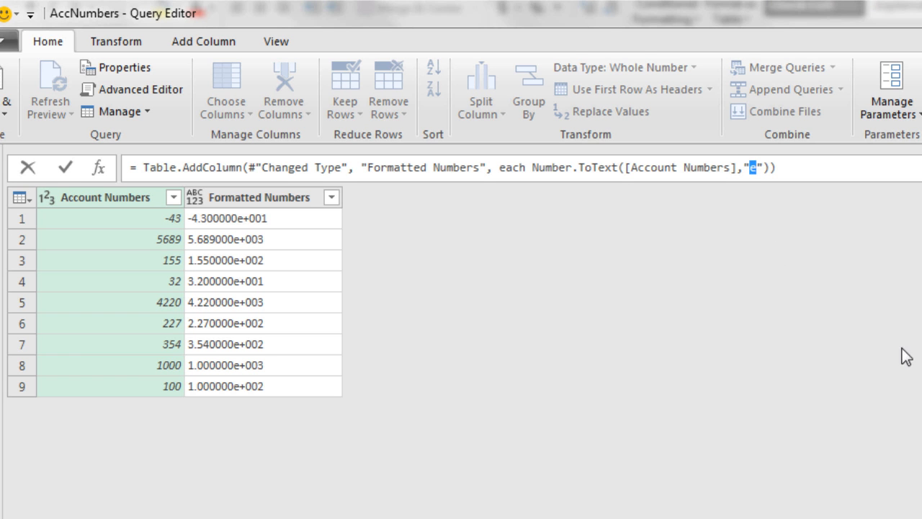
# Step: Try the custom format code 0.00% in place of the scientific code
pyautogui.press('Backspace')
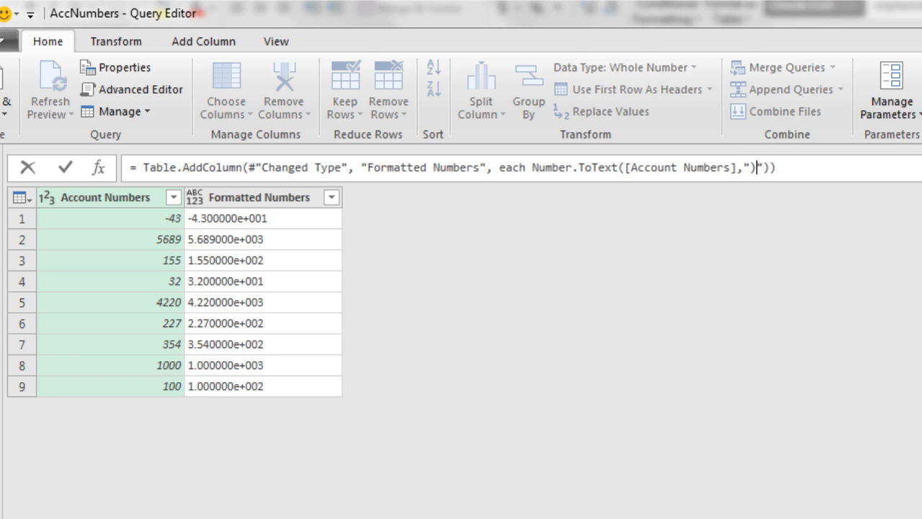
pyautogui.write('.00%')
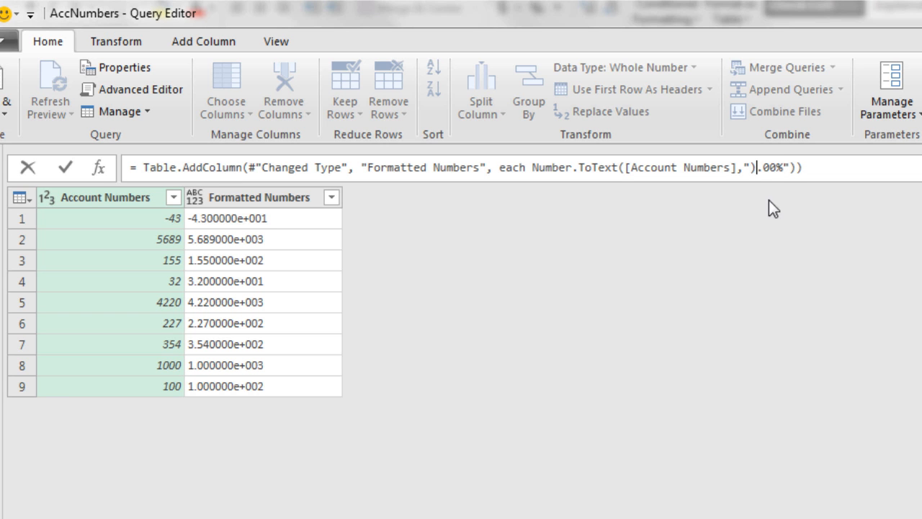
pyautogui.write('0')
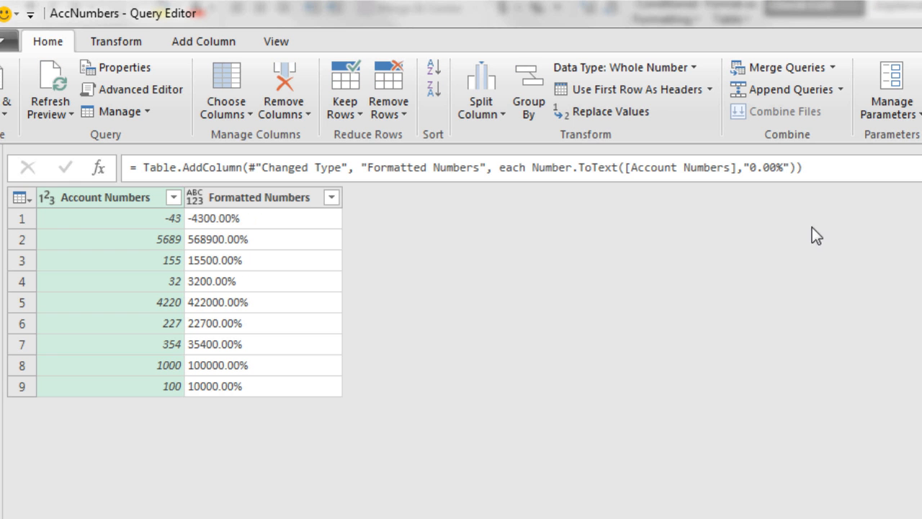
pyautogui.moveTo(787, 190)
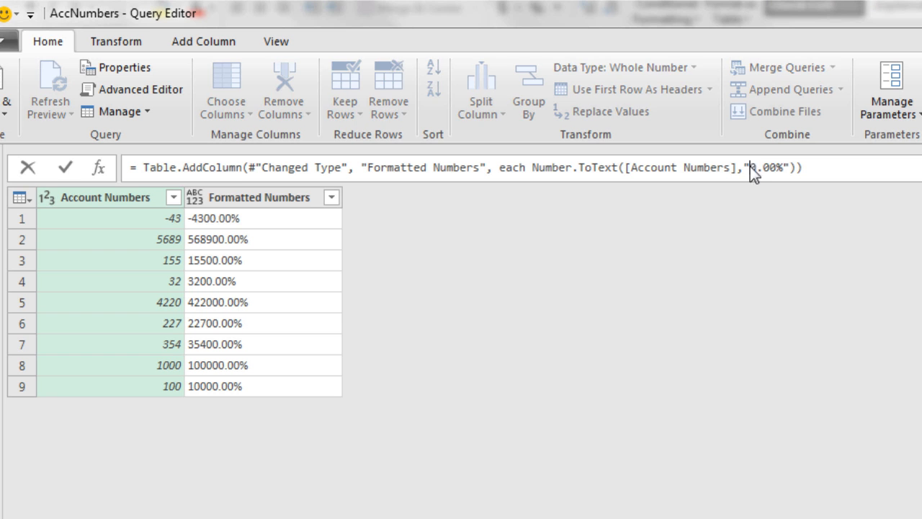
# Step: Replace 0.00% with the standard P2 code, giving percentages like 568,900.00 %
pyautogui.doubleClick(766, 167)
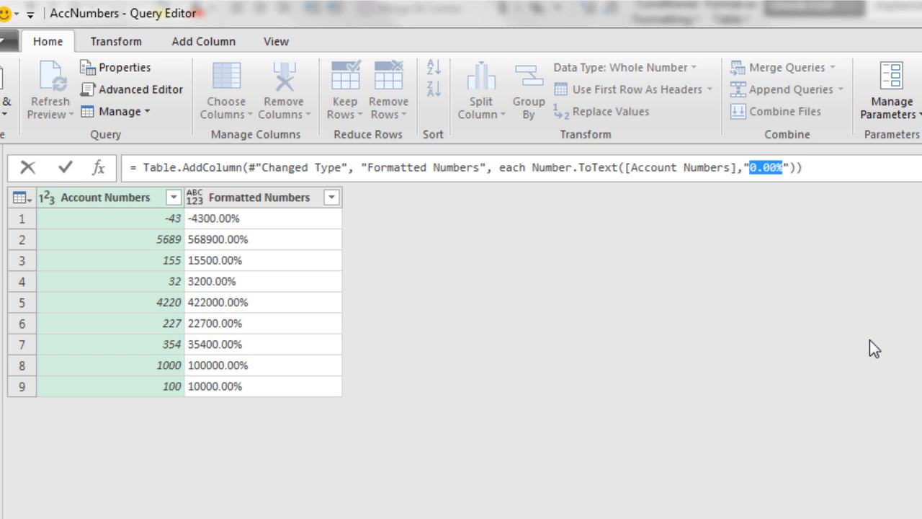
pyautogui.write('P2')
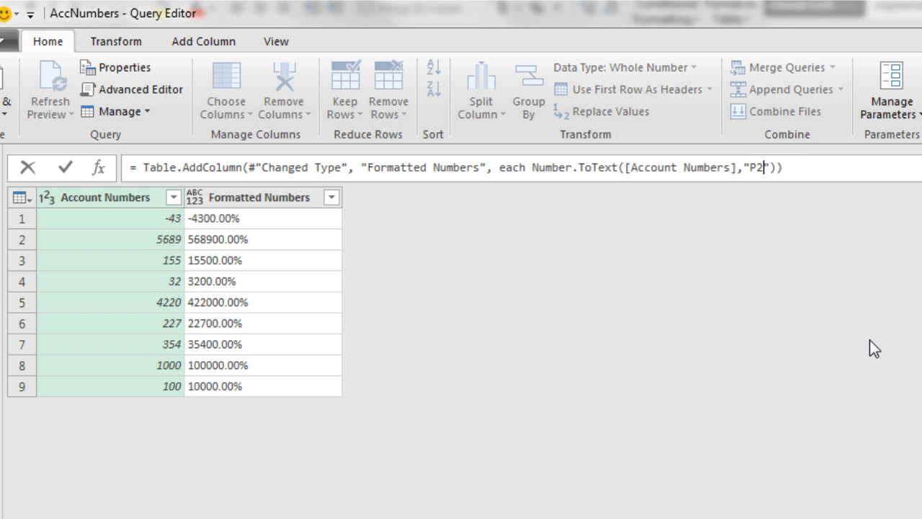
pyautogui.click(65, 168)
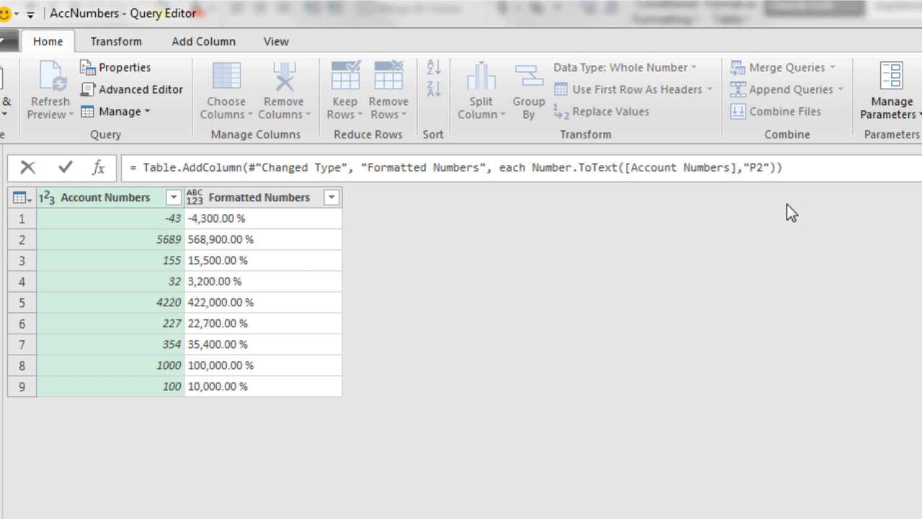
# Step: Use the N code with an added culture argument "en-US" in Number.ToText
pyautogui.write('N')
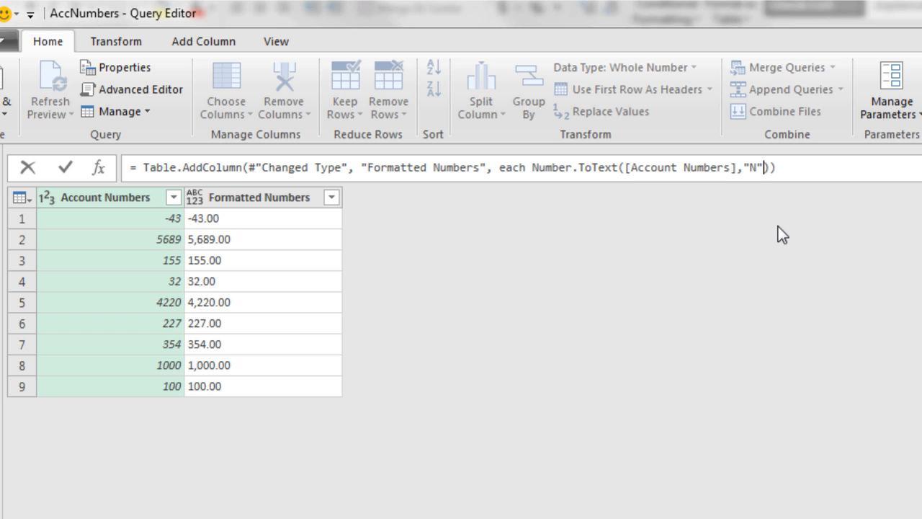
pyautogui.write(',"')
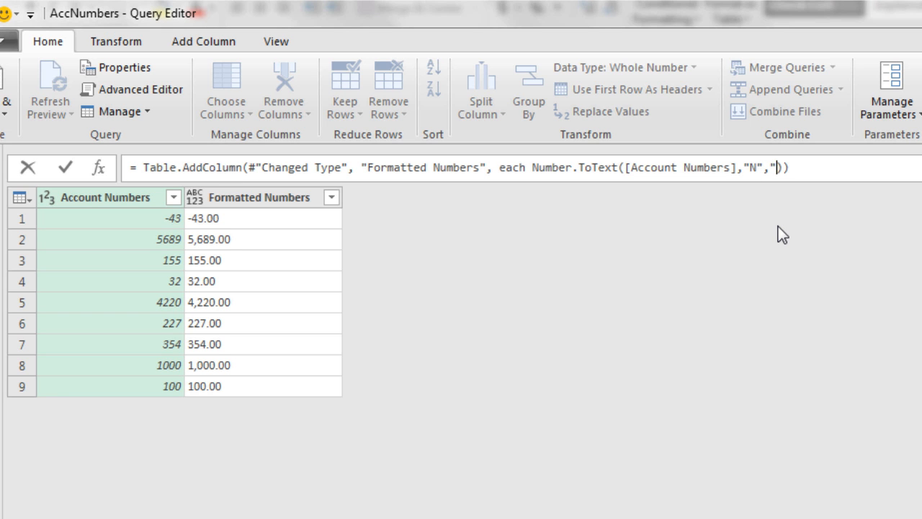
pyautogui.write('en')
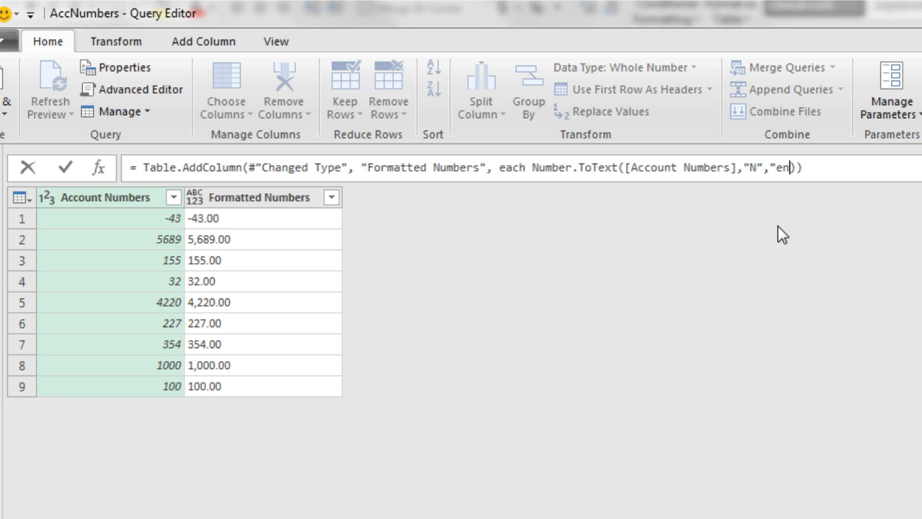
pyautogui.write('-US')
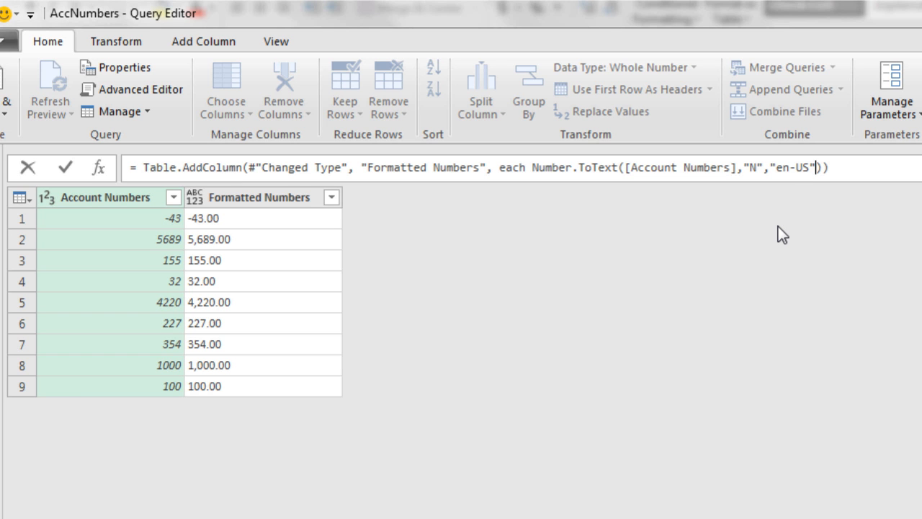
pyautogui.moveTo(780, 185)
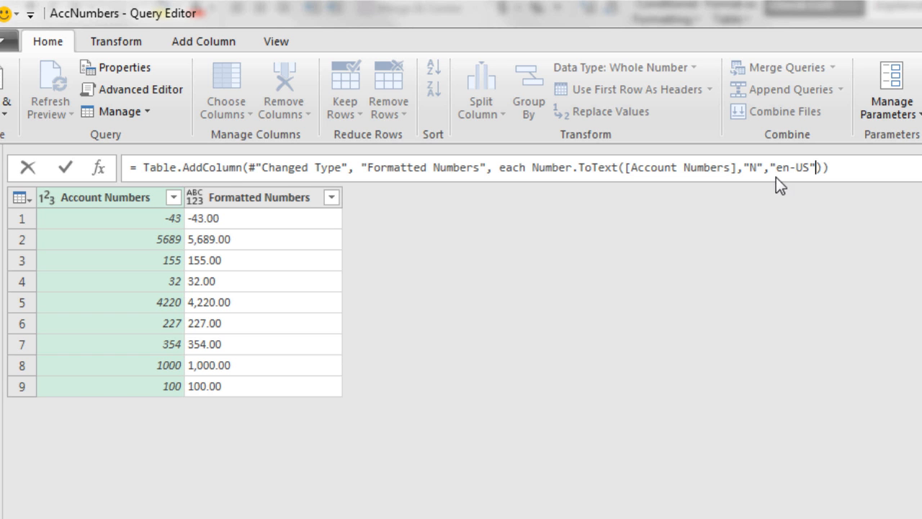
pyautogui.moveTo(785, 208)
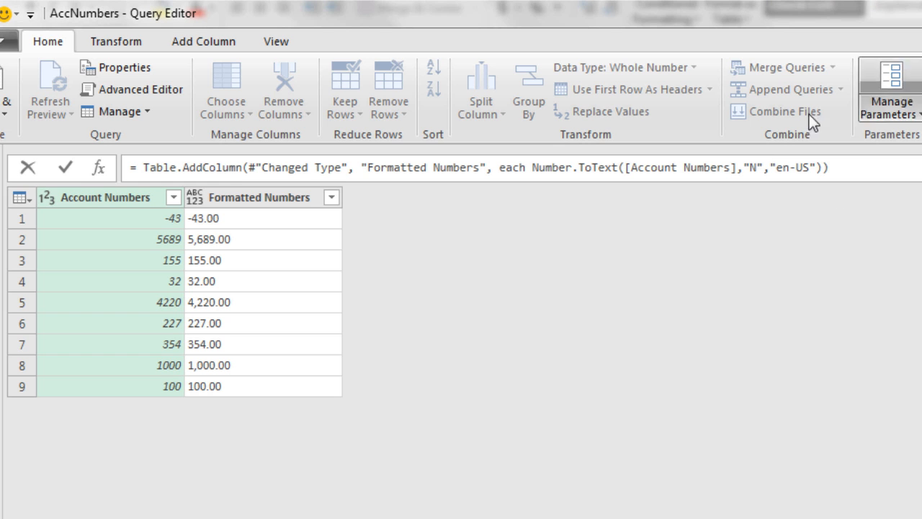
pyautogui.moveTo(823, 308)
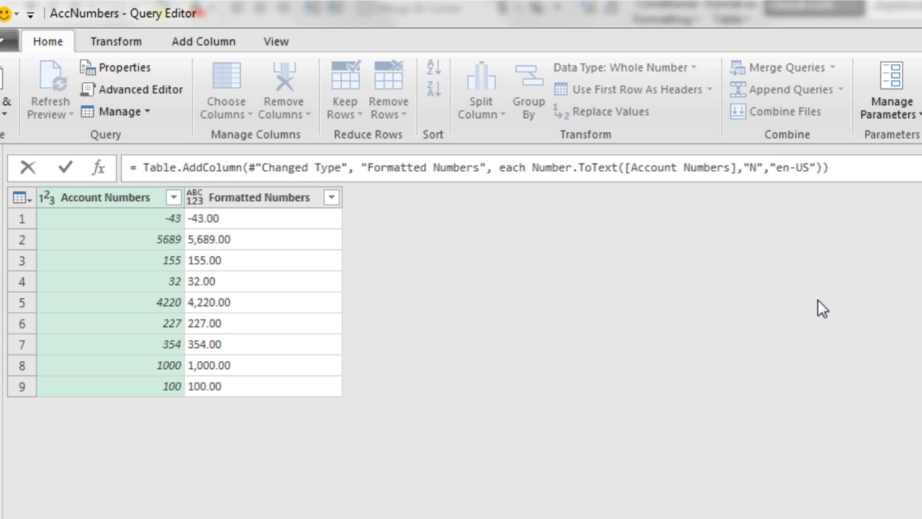
pyautogui.moveTo(741, 244)
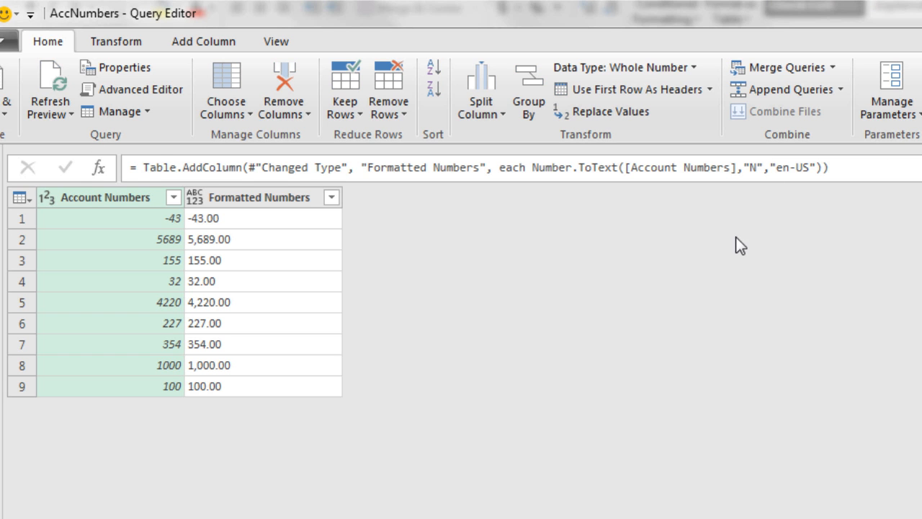
# Step: Change the culture argument to "pl", giving Polish formatting like 5 689,00 and -43,00
pyautogui.doubleClick(791, 167)
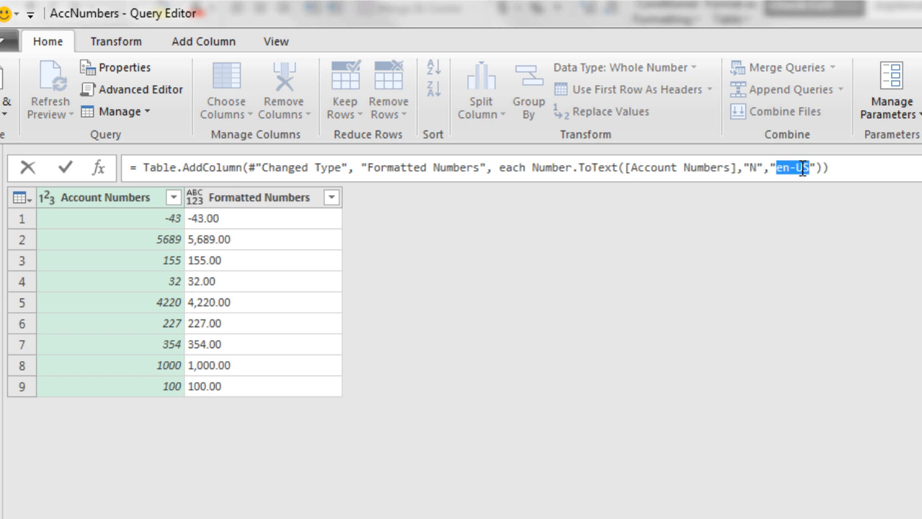
pyautogui.write('ar-Q')
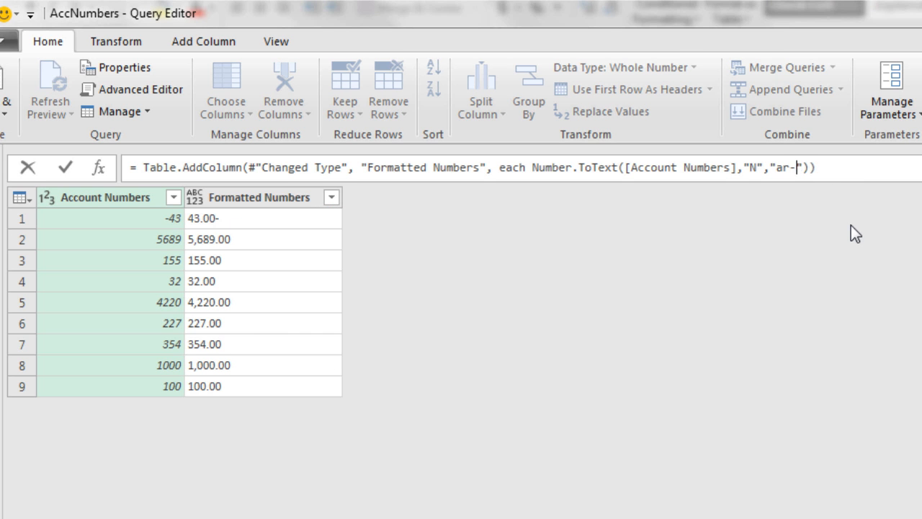
pyautogui.write('p')
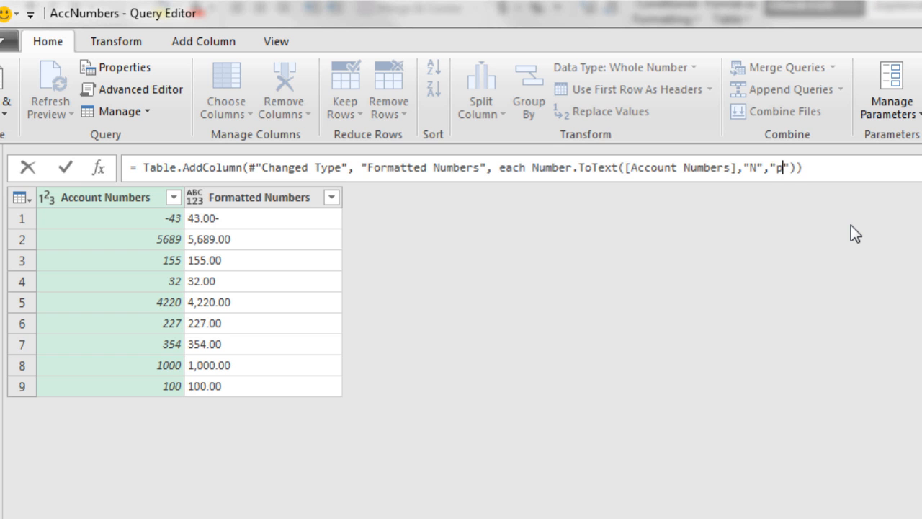
pyautogui.write('l')
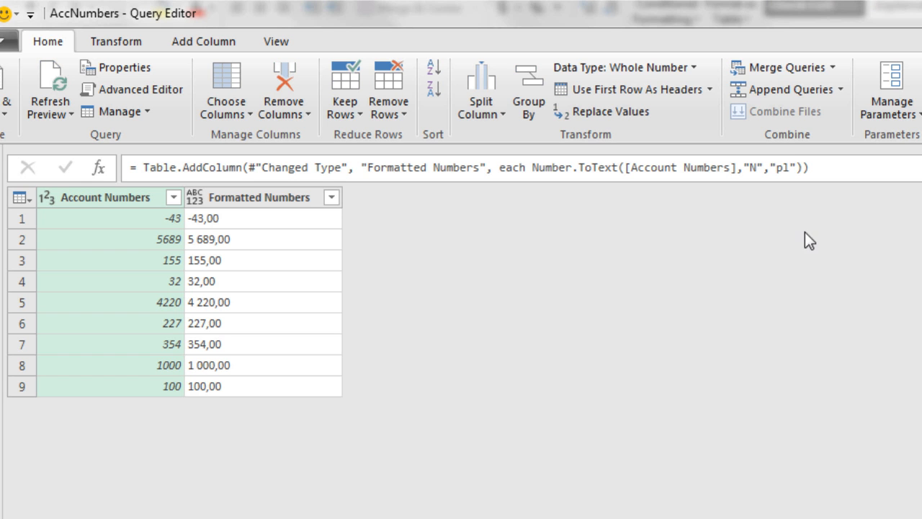
pyautogui.moveTo(401, 237)
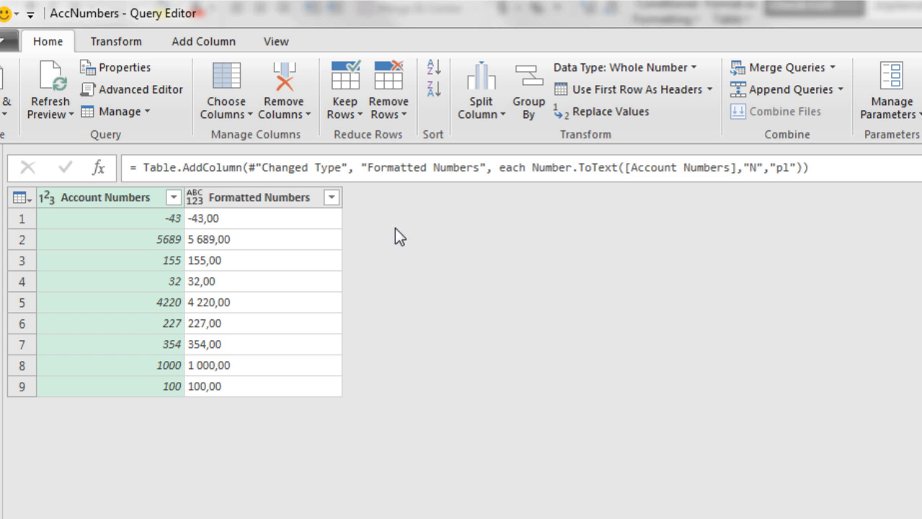
pyautogui.moveTo(199, 250)
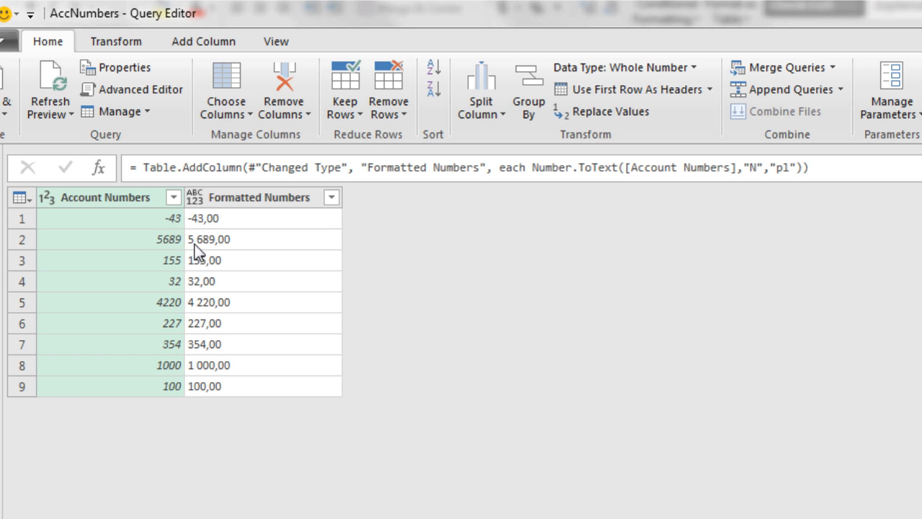
pyautogui.moveTo(219, 250)
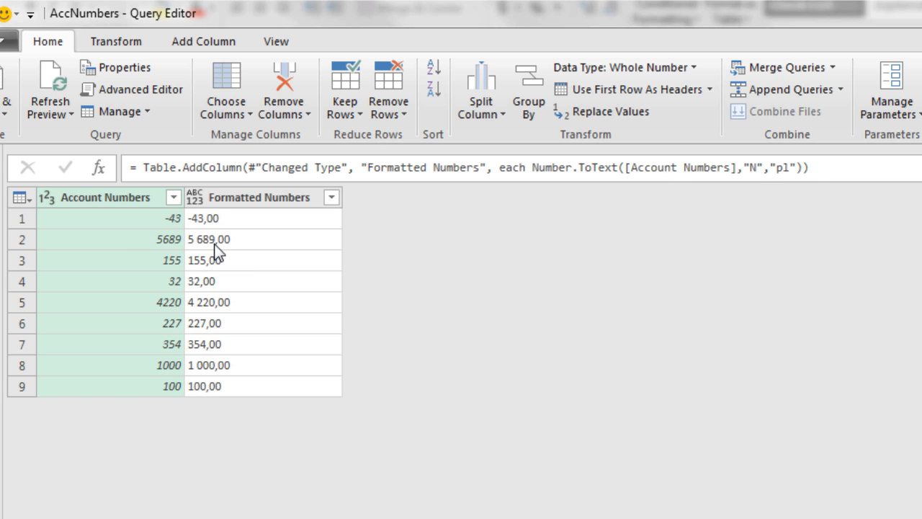
pyautogui.moveTo(199, 251)
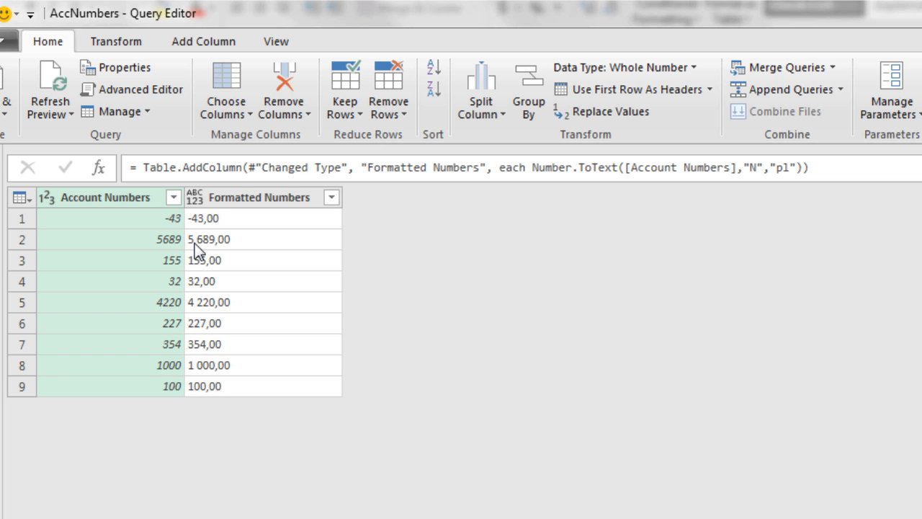
pyautogui.moveTo(223, 261)
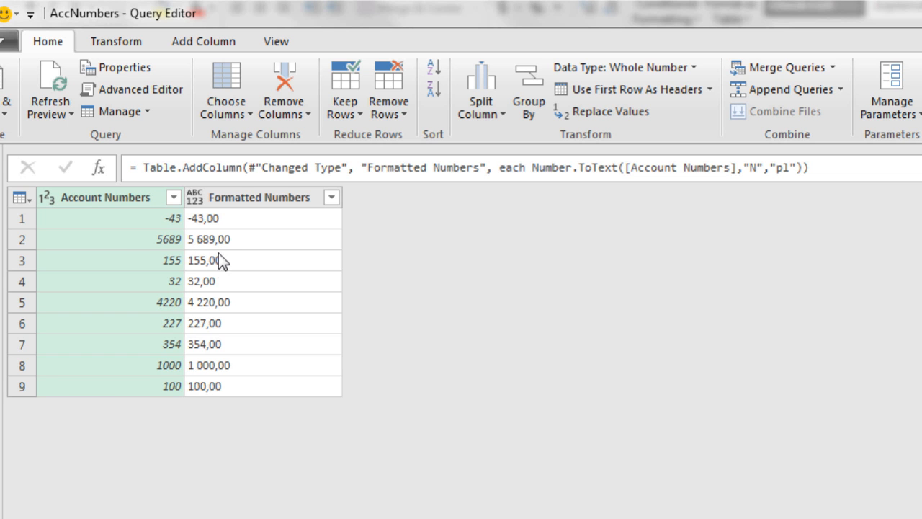
pyautogui.moveTo(622, 241)
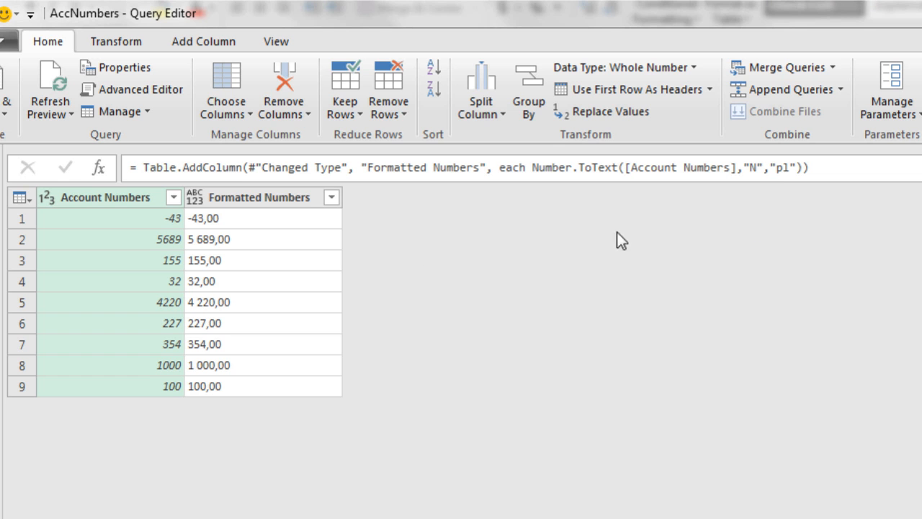
pyautogui.moveTo(804, 222)
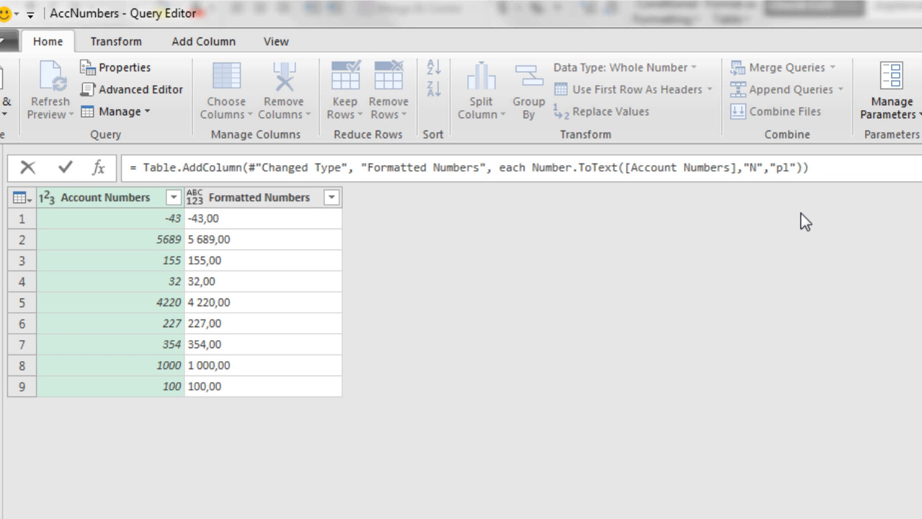
# Step: Remove the N and culture arguments and restore the "00-0000" format pattern
pyautogui.press('Backspace')
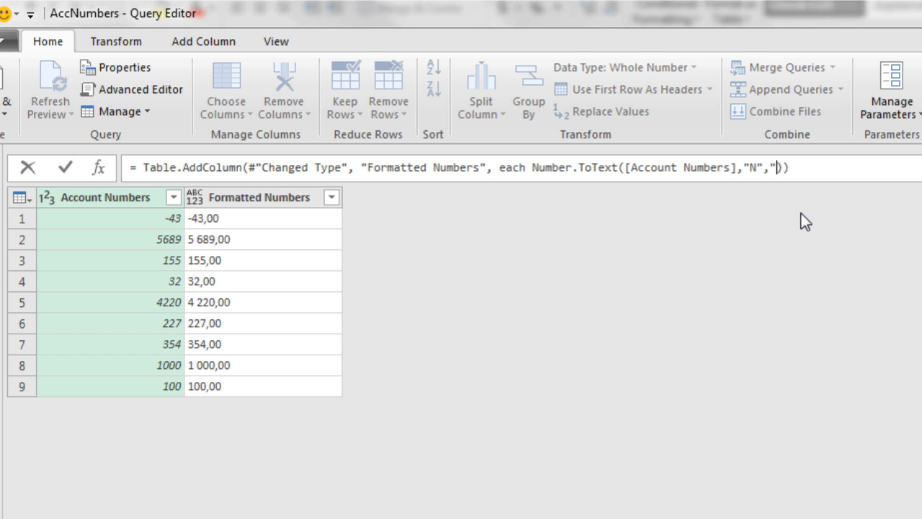
pyautogui.press('BackSpace')
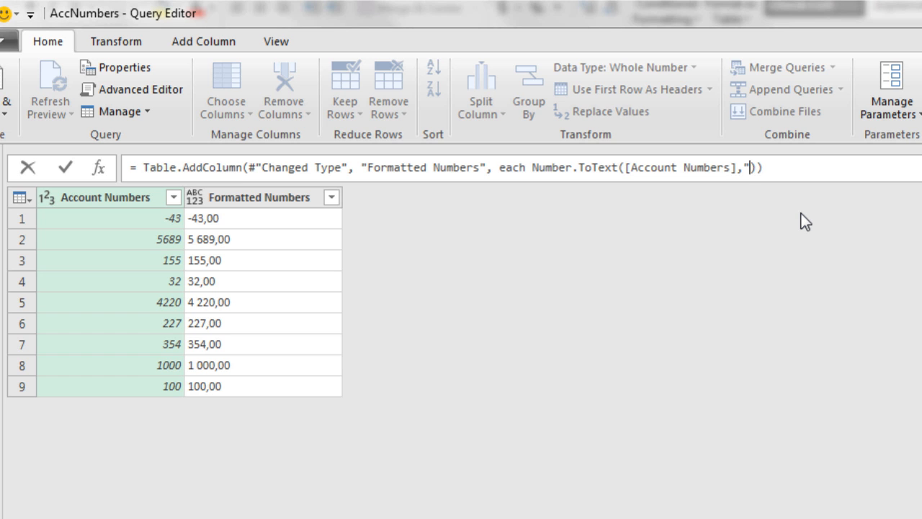
pyautogui.write('00-00')
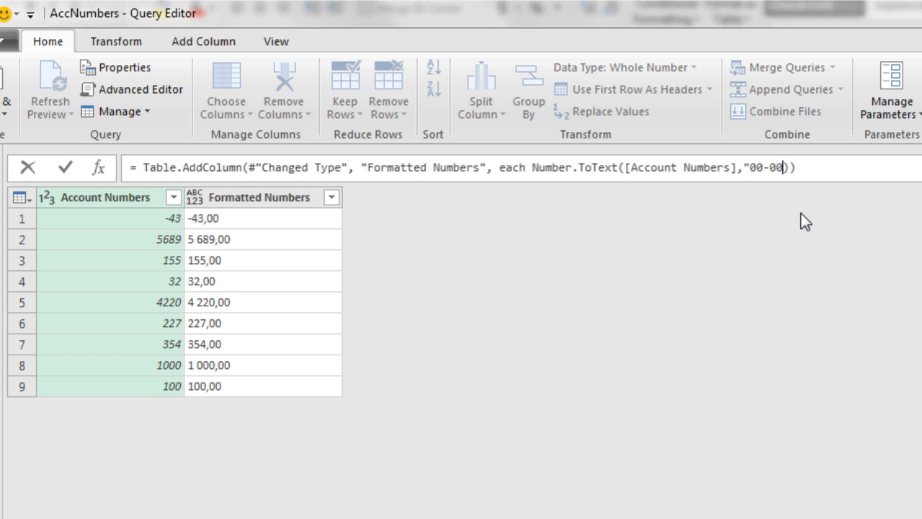
pyautogui.write('00"')
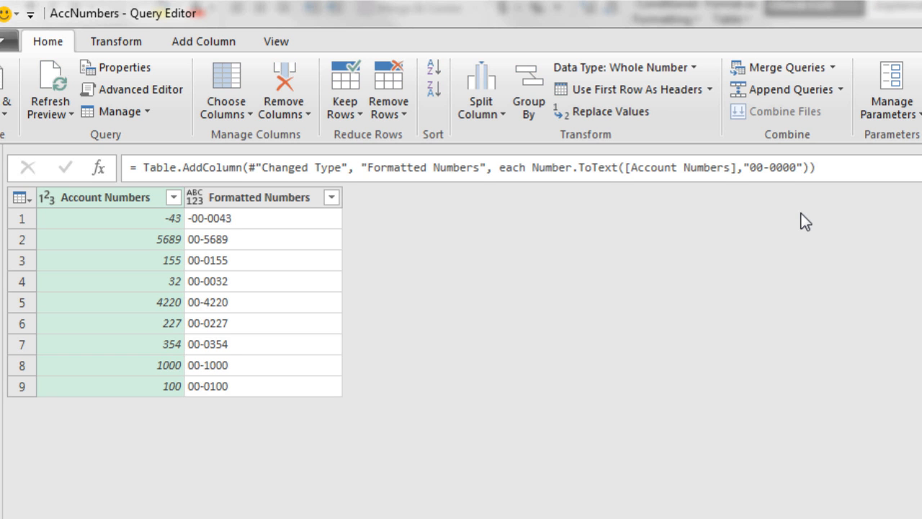
pyautogui.moveTo(613, 199)
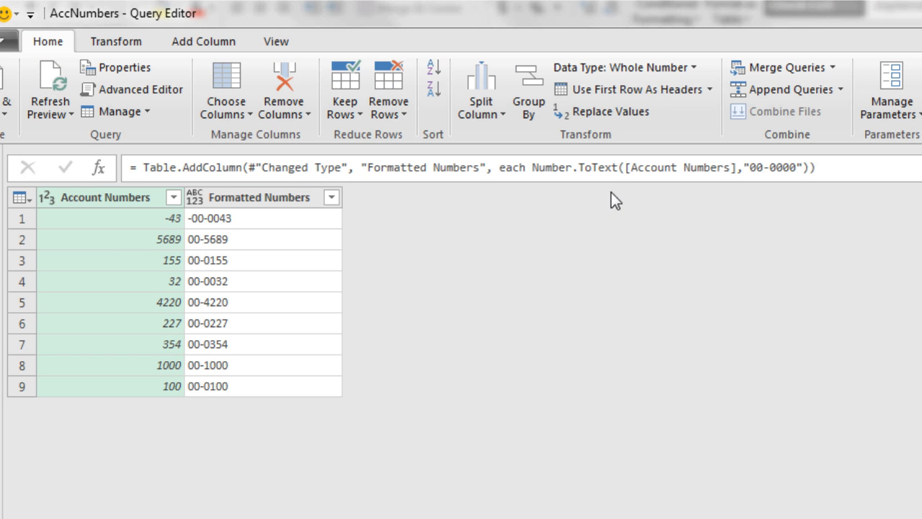
pyautogui.moveTo(271, 216)
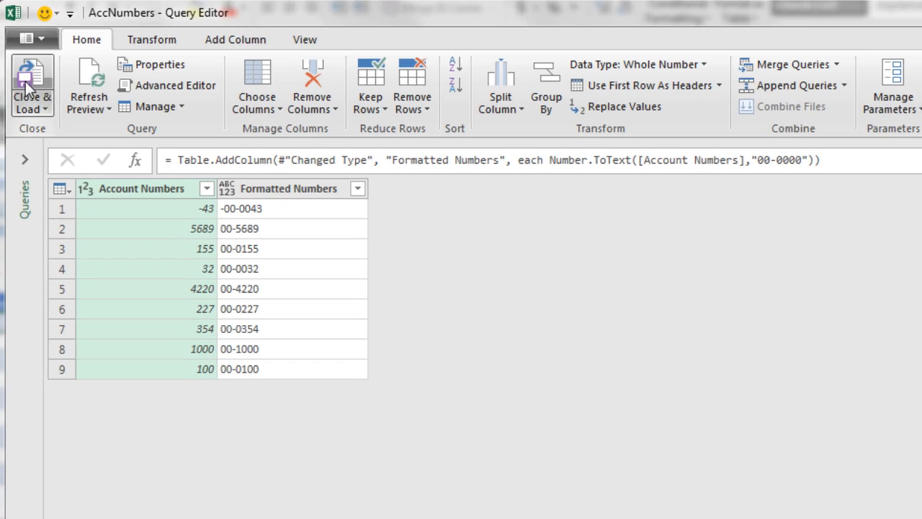
# Step: Close the Query Editor and load the AccNumbers query as connection only
pyautogui.click(26, 85)
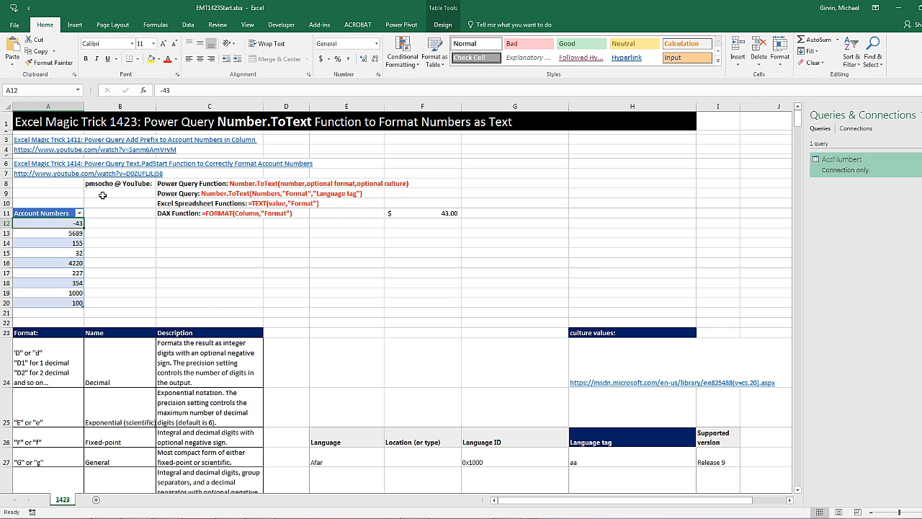
pyautogui.click(120, 193)
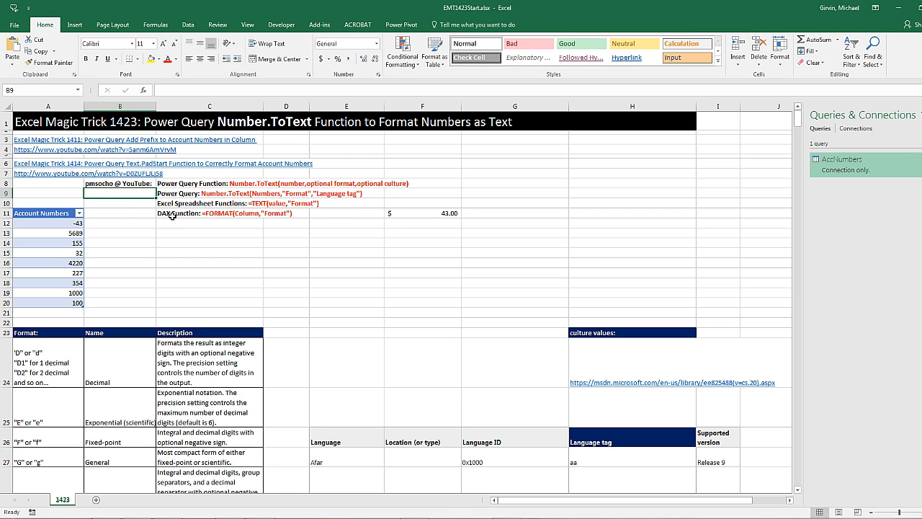
pyautogui.moveTo(121, 294)
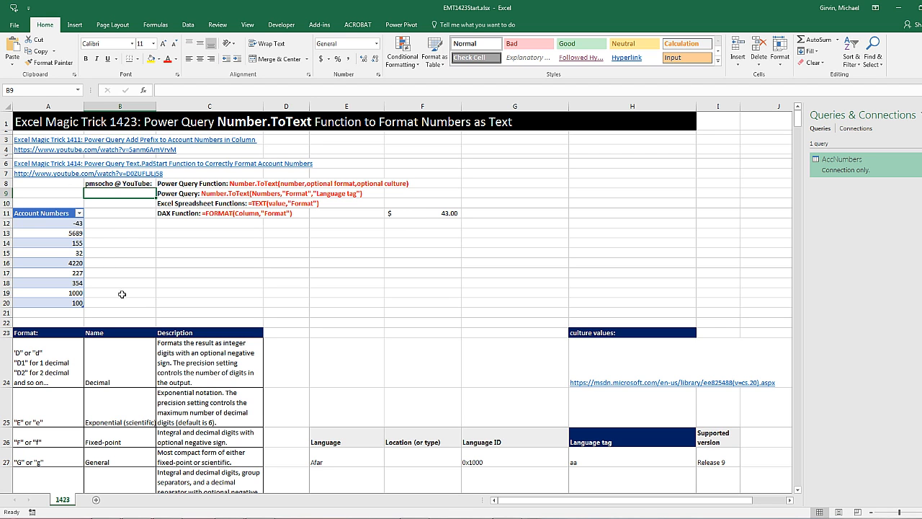
pyautogui.moveTo(135, 290)
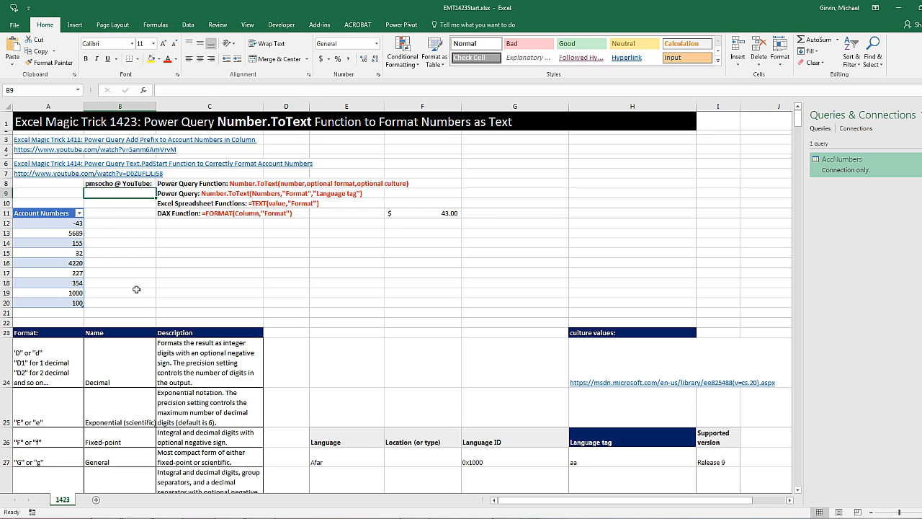